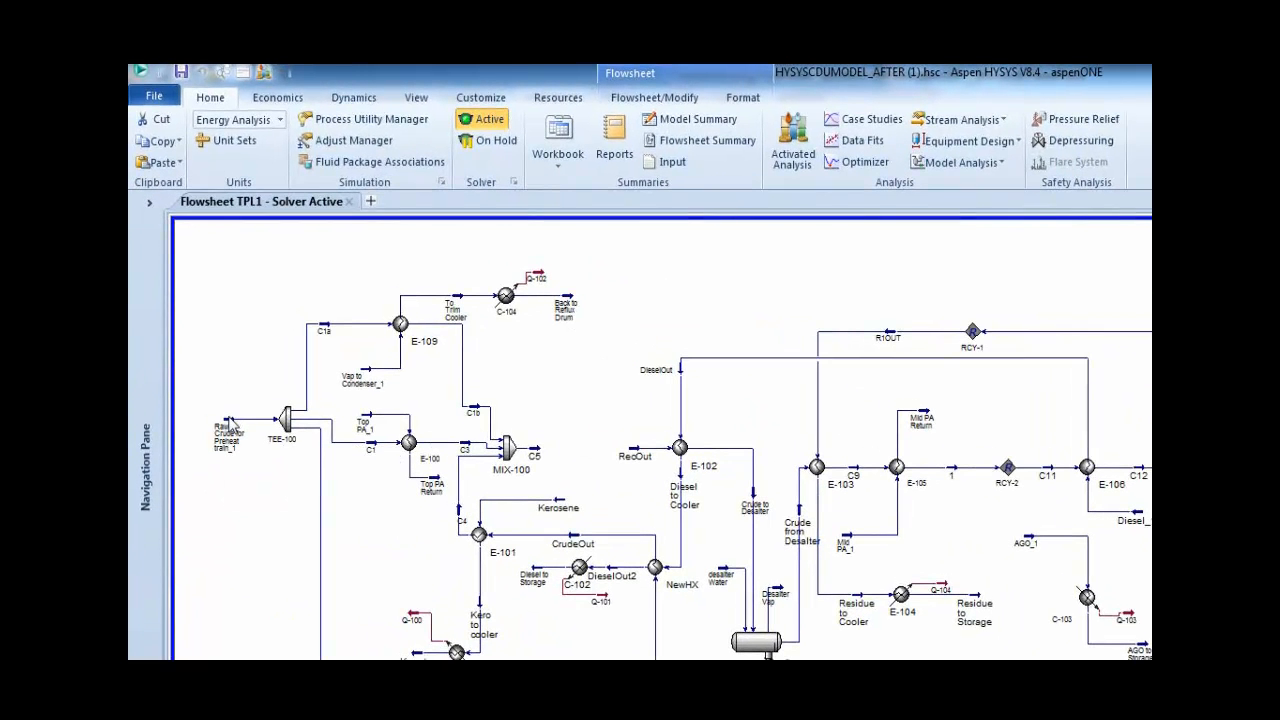
{"action": "mouse_move", "coordinate": [255, 508]}
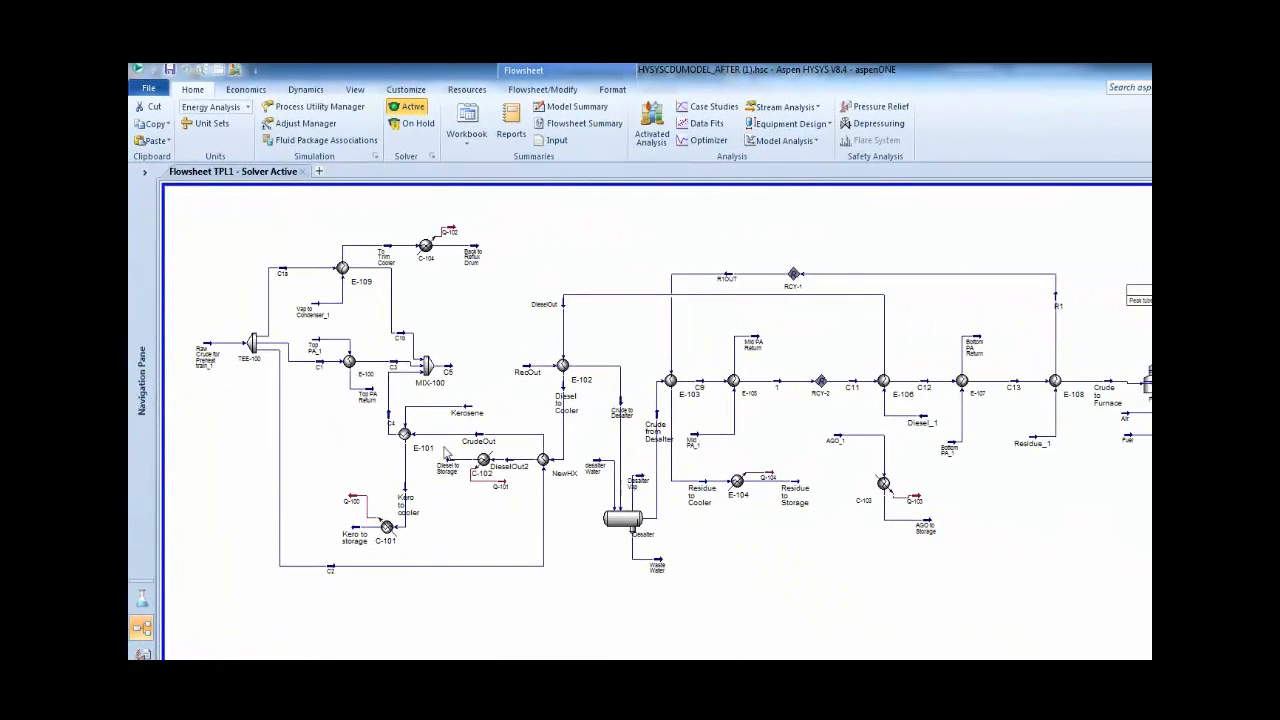
{"action": "mouse_move", "coordinate": [485, 400]}
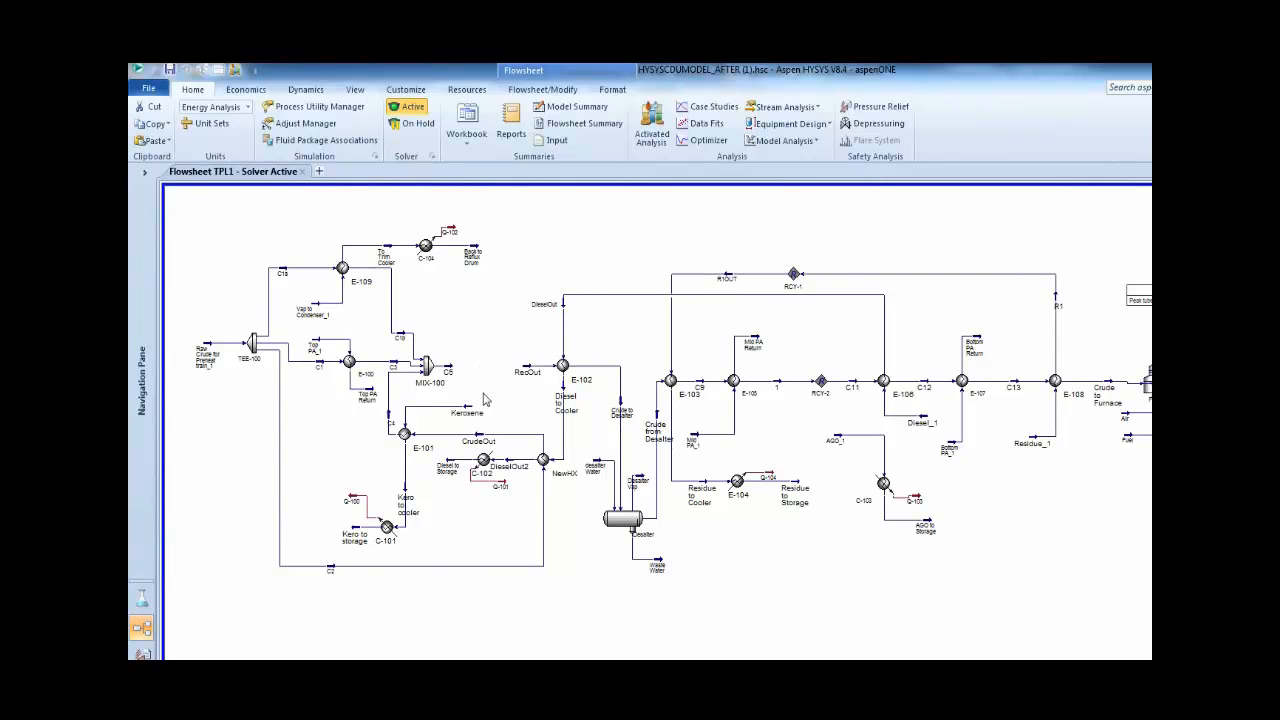
{"action": "mouse_move", "coordinate": [540, 390]}
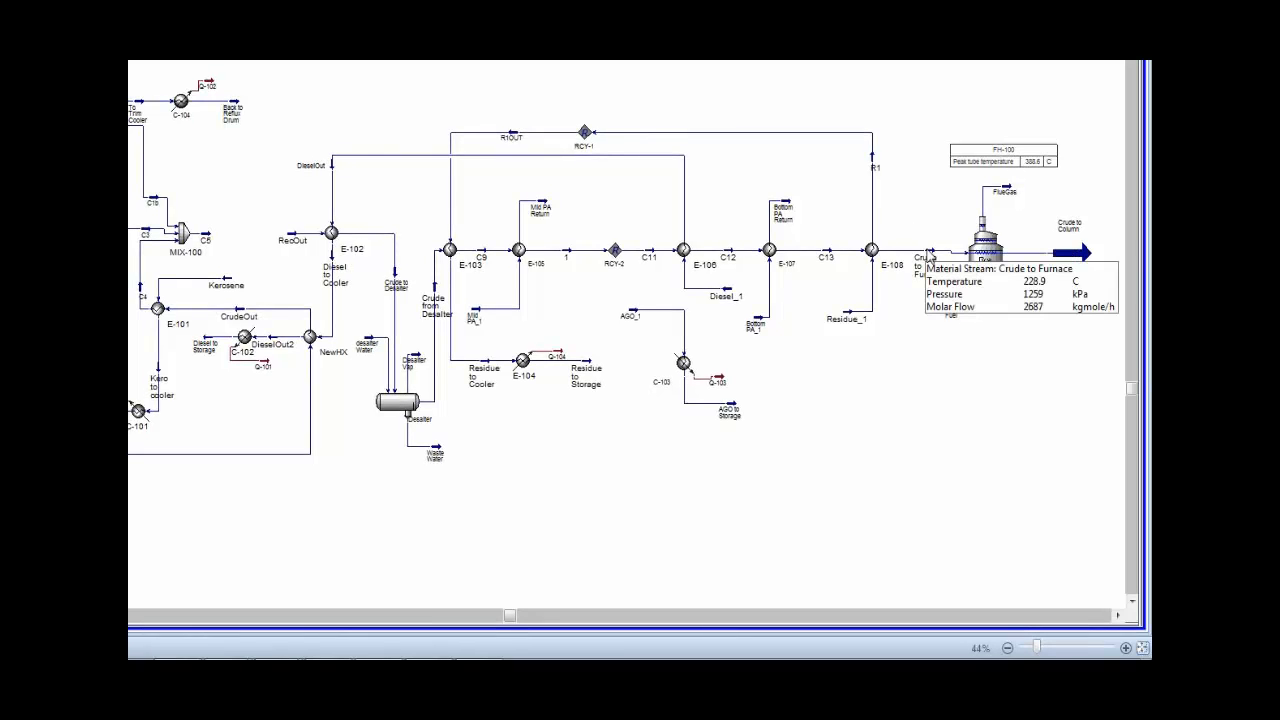
{"action": "mouse_move", "coordinate": [1067, 267]}
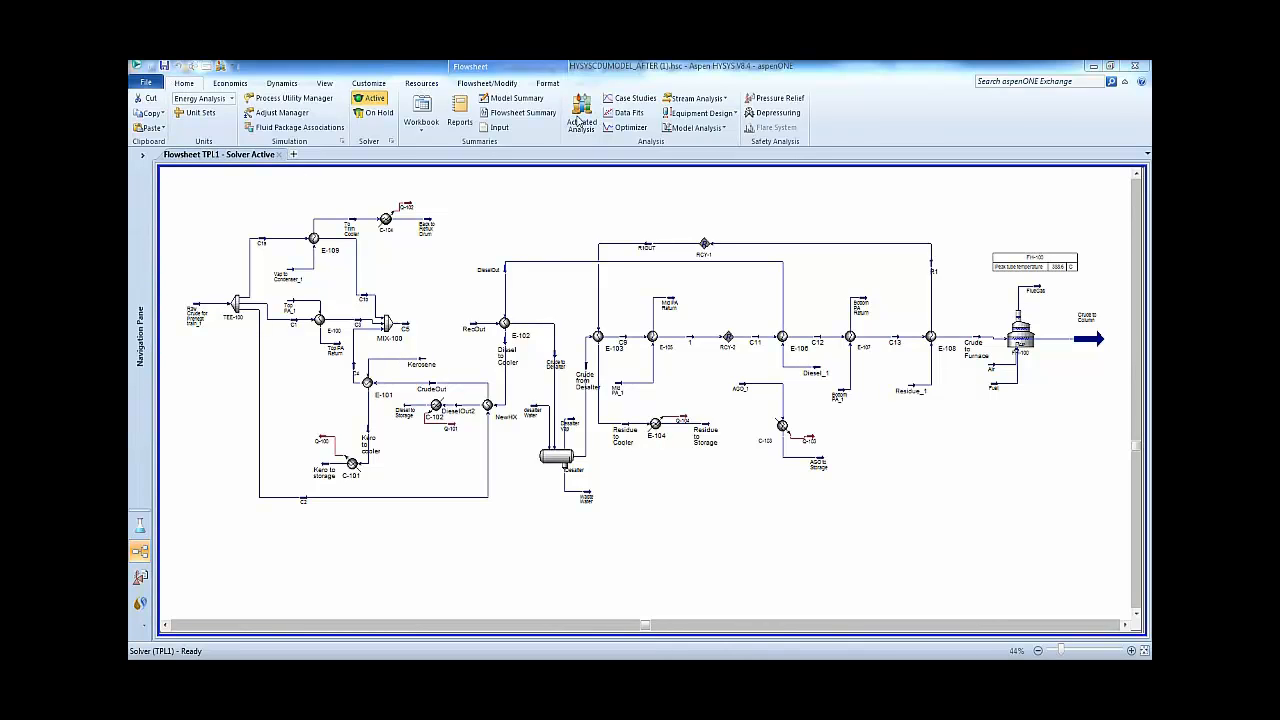
- Turn on Activated Analysis and view FH-100's flow warning details
{"action": "left_click", "coordinate": [581, 113]}
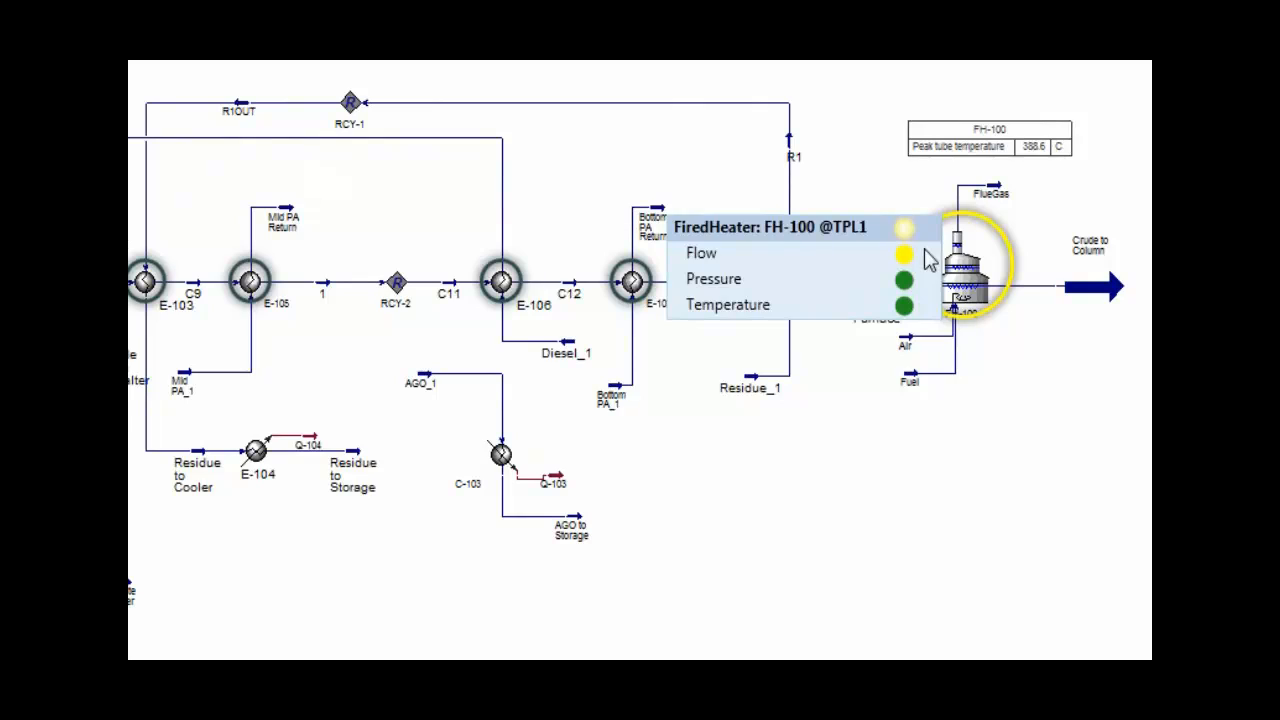
{"action": "left_click", "coordinate": [903, 253]}
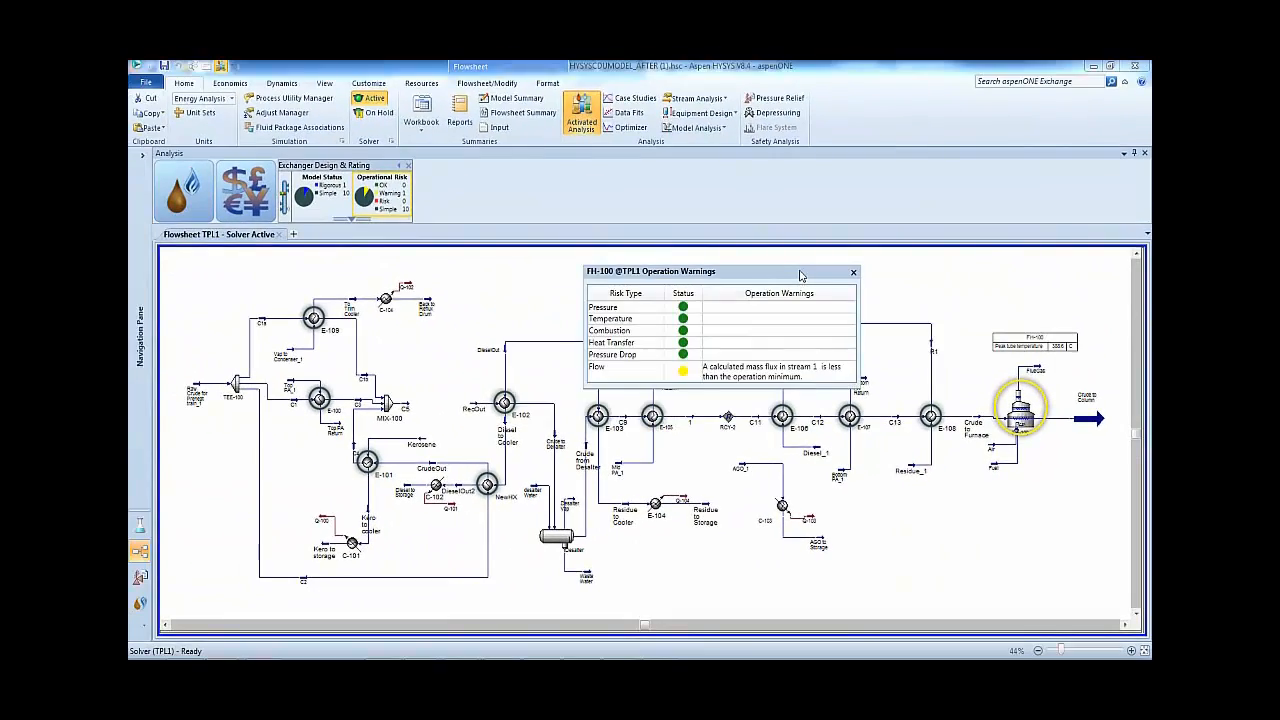
{"action": "mouse_move", "coordinate": [778, 308]}
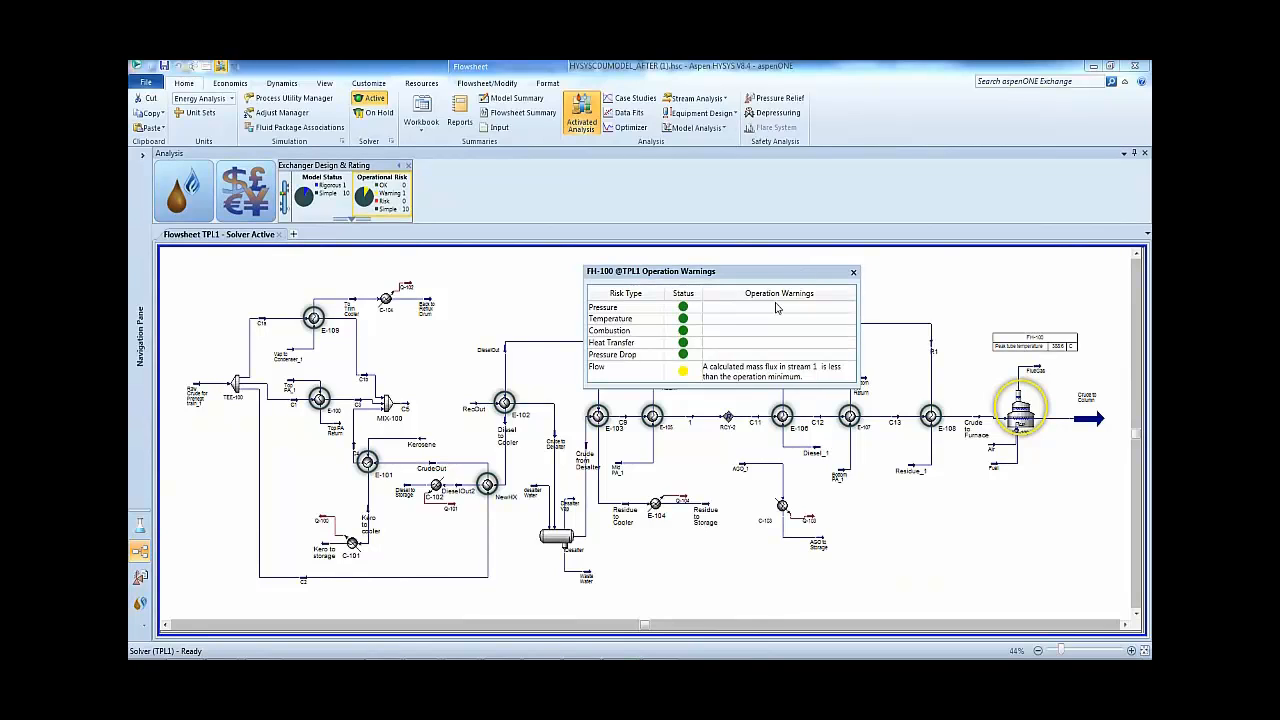
{"action": "mouse_move", "coordinate": [705, 377]}
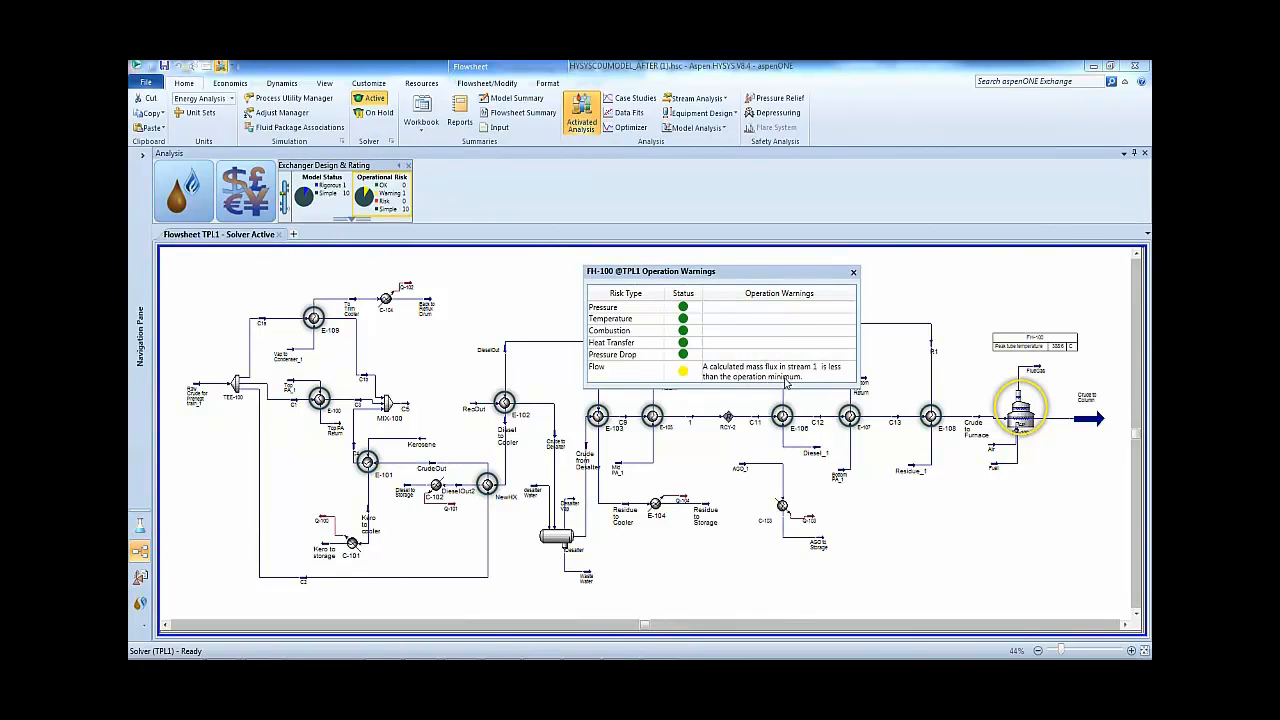
{"action": "mouse_move", "coordinate": [668, 568]}
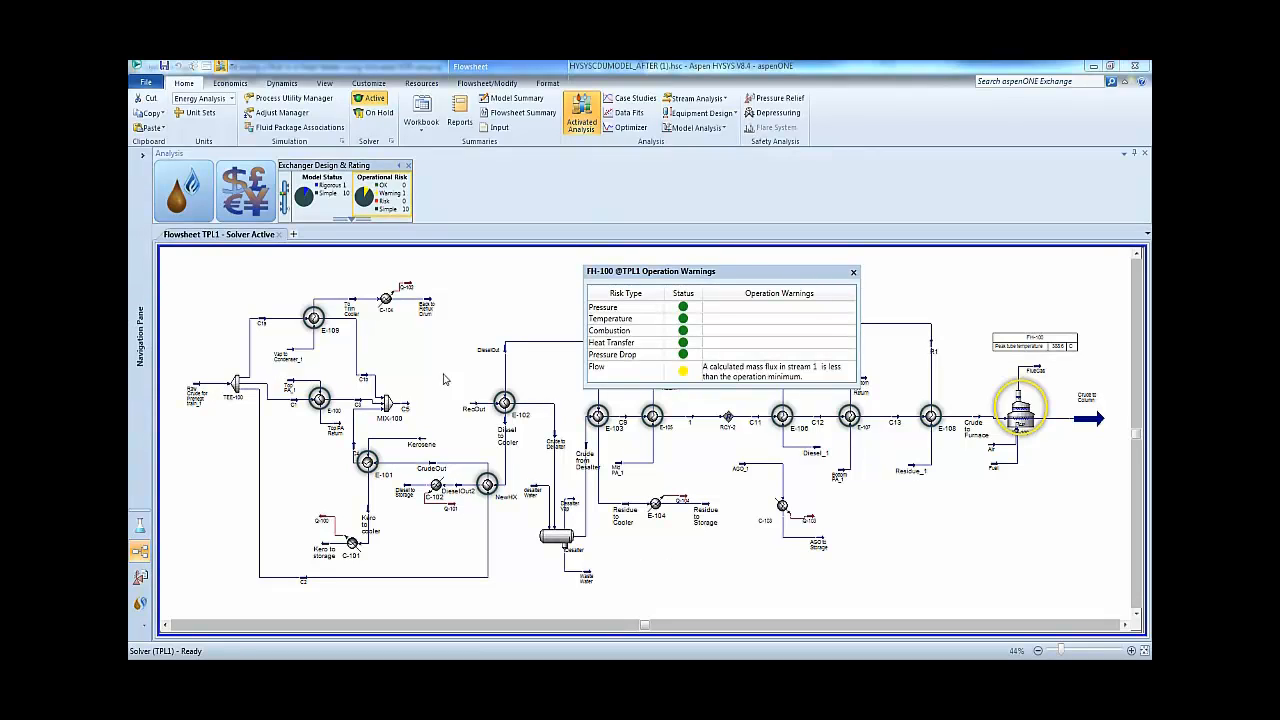
{"action": "mouse_move", "coordinate": [351, 225]}
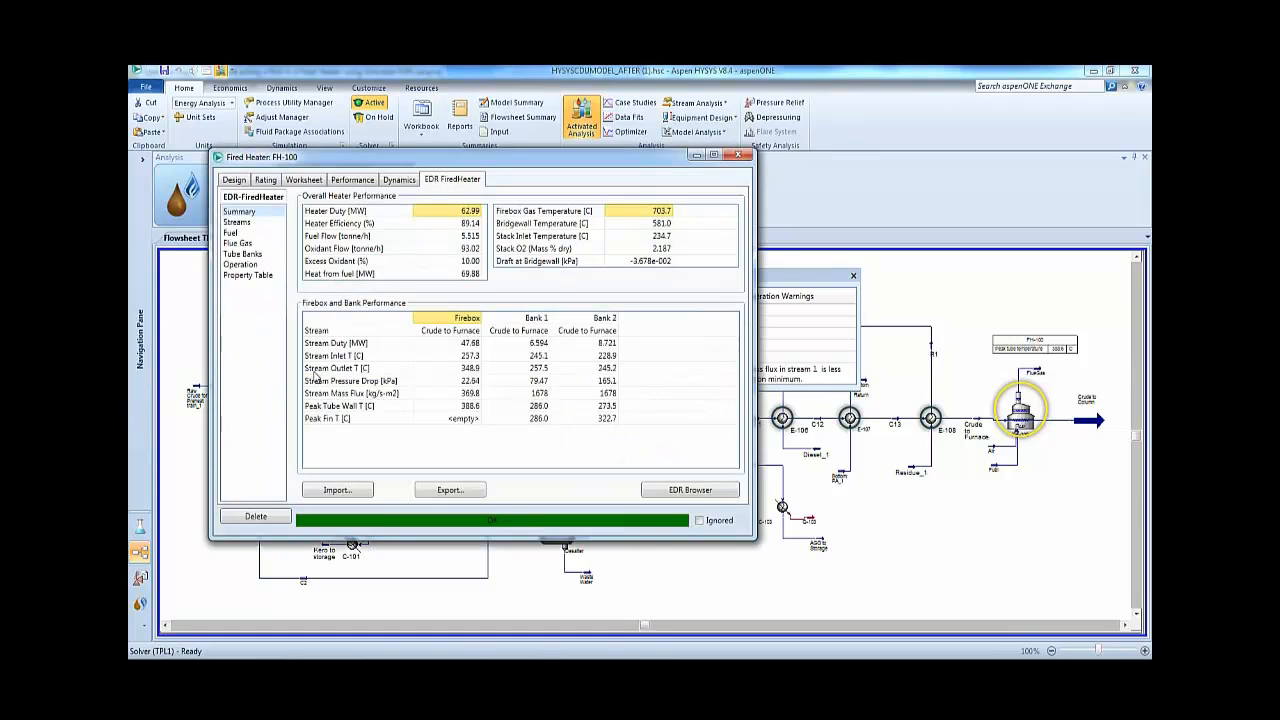
{"action": "mouse_move", "coordinate": [520, 468]}
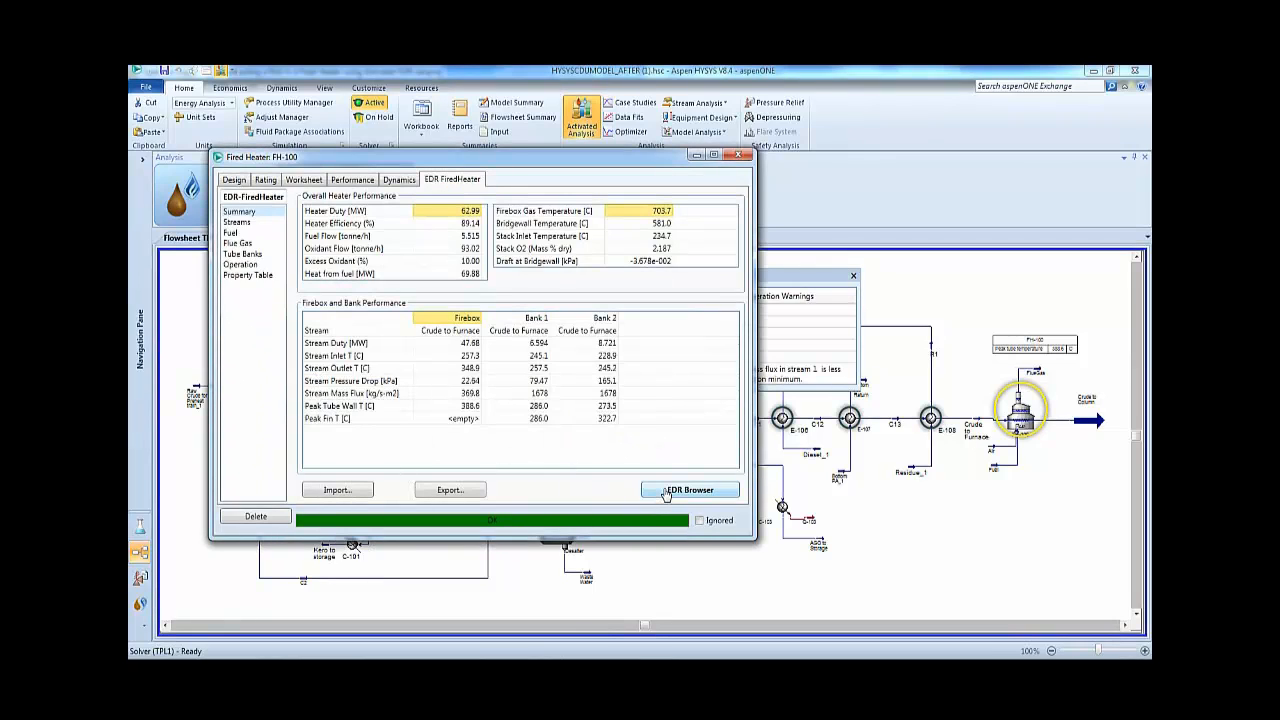
- Launch FH-100's detailed EDR browser from the Summary page
{"action": "left_click", "coordinate": [689, 489]}
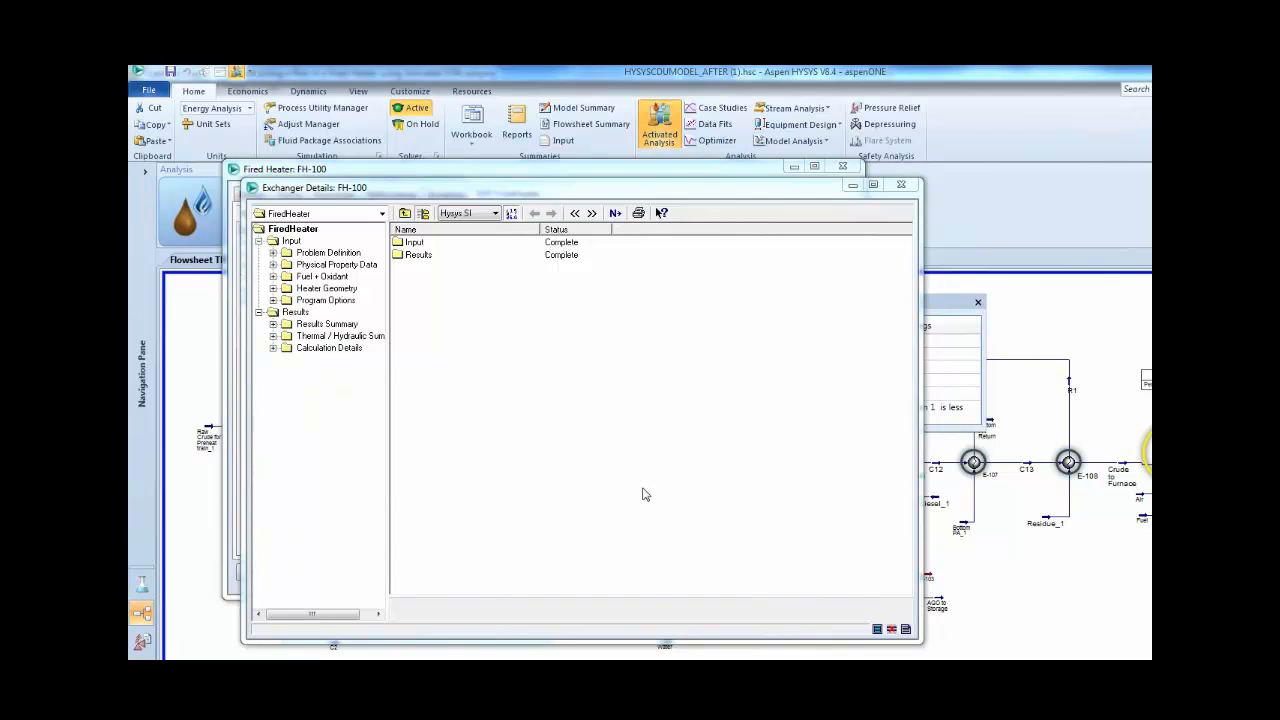
{"action": "mouse_move", "coordinate": [293, 373]}
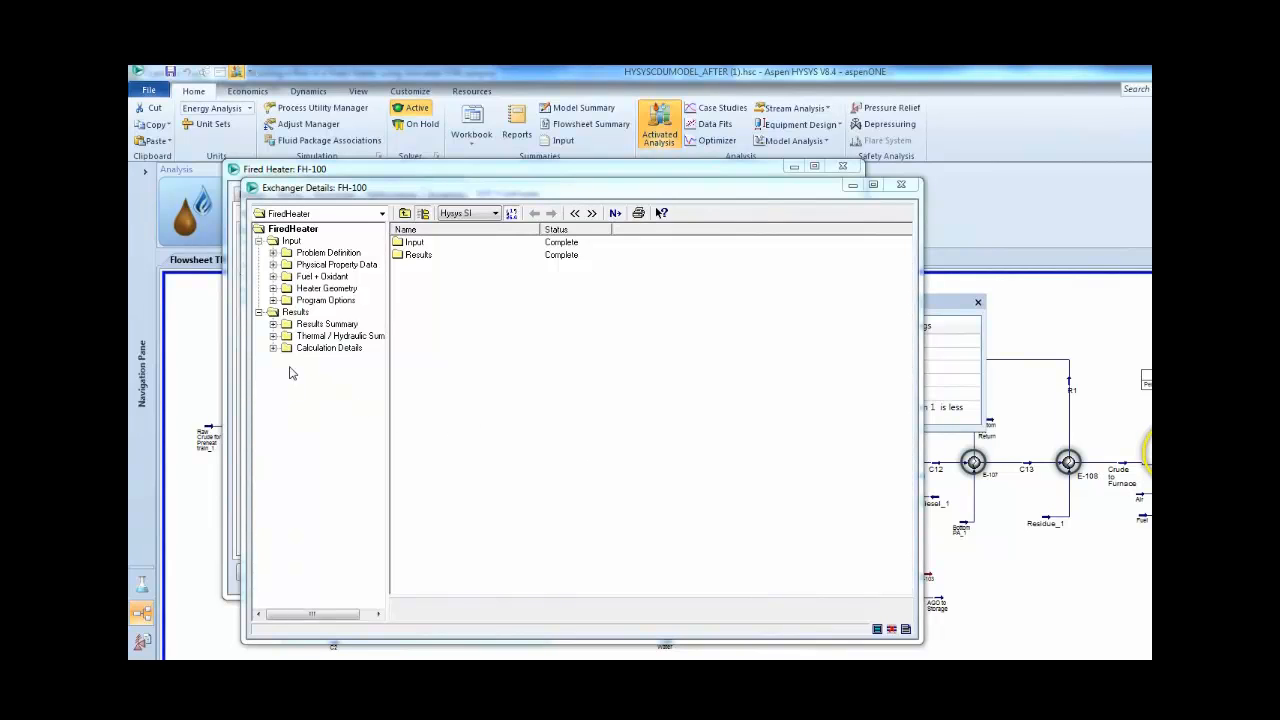
- Show the operation warnings under Results Summary > Warnings & Messages
{"action": "left_click", "coordinate": [273, 323]}
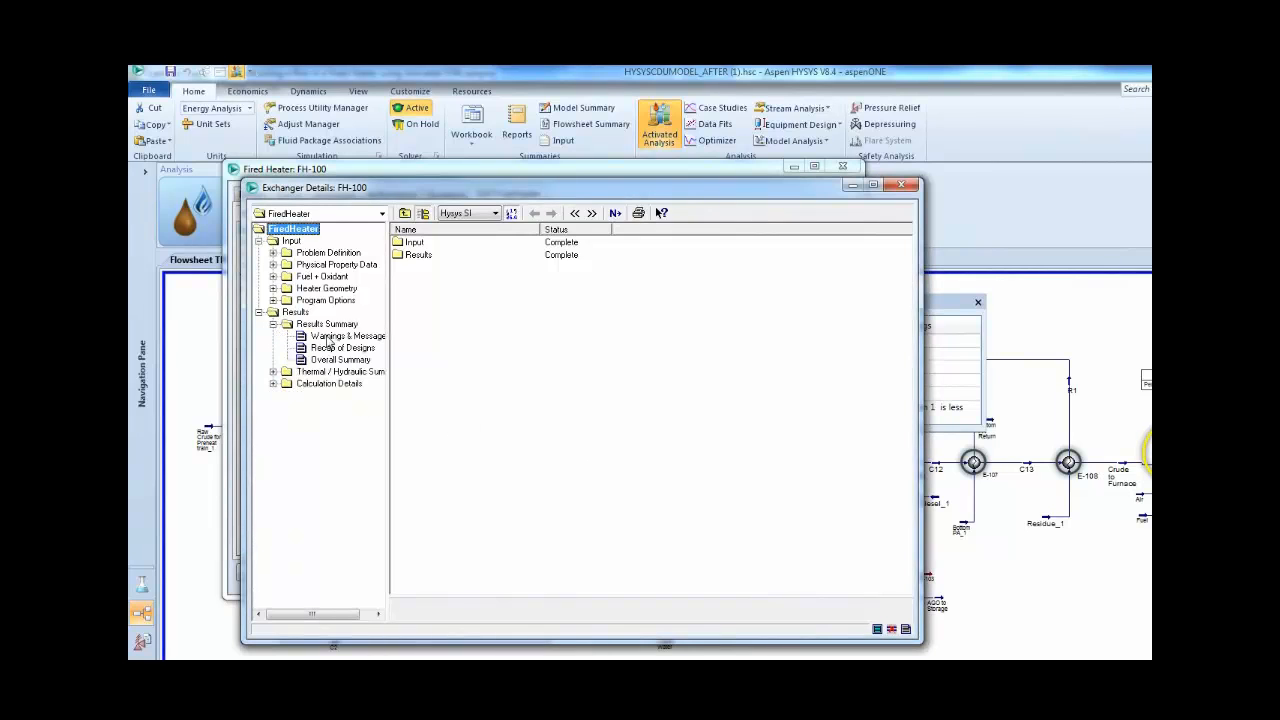
{"action": "left_click", "coordinate": [347, 335]}
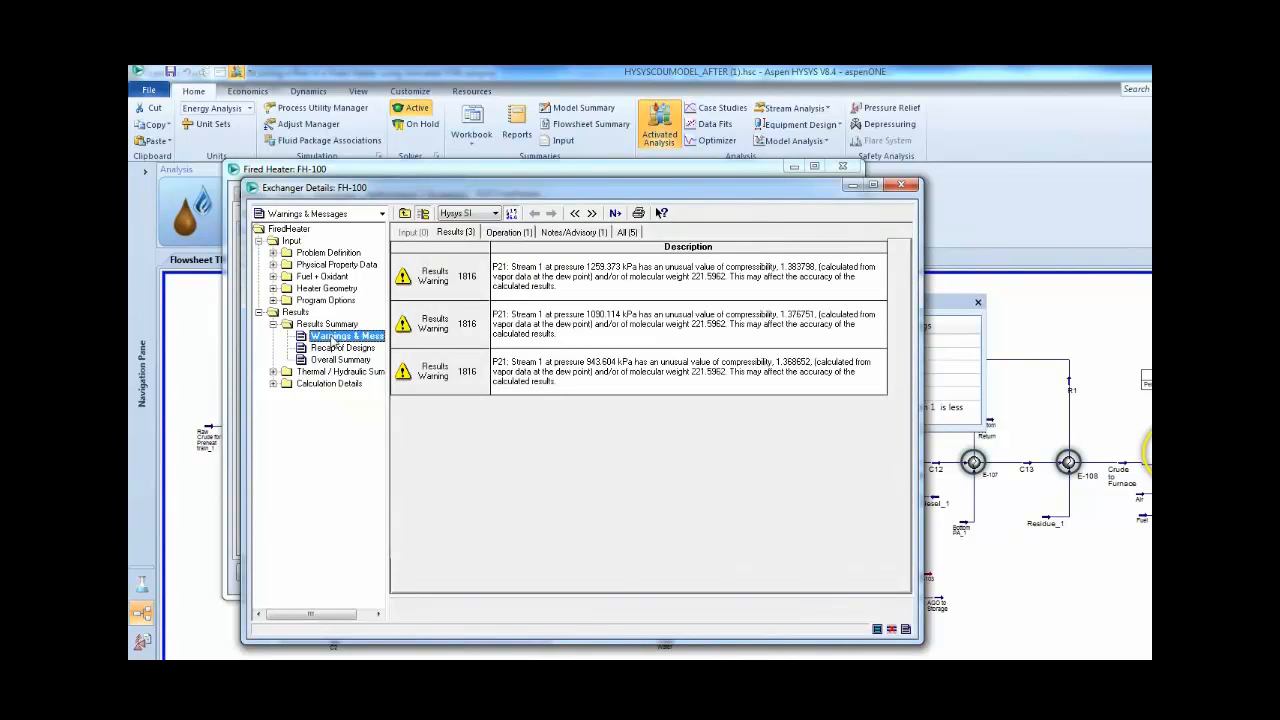
{"action": "left_click", "coordinate": [508, 232]}
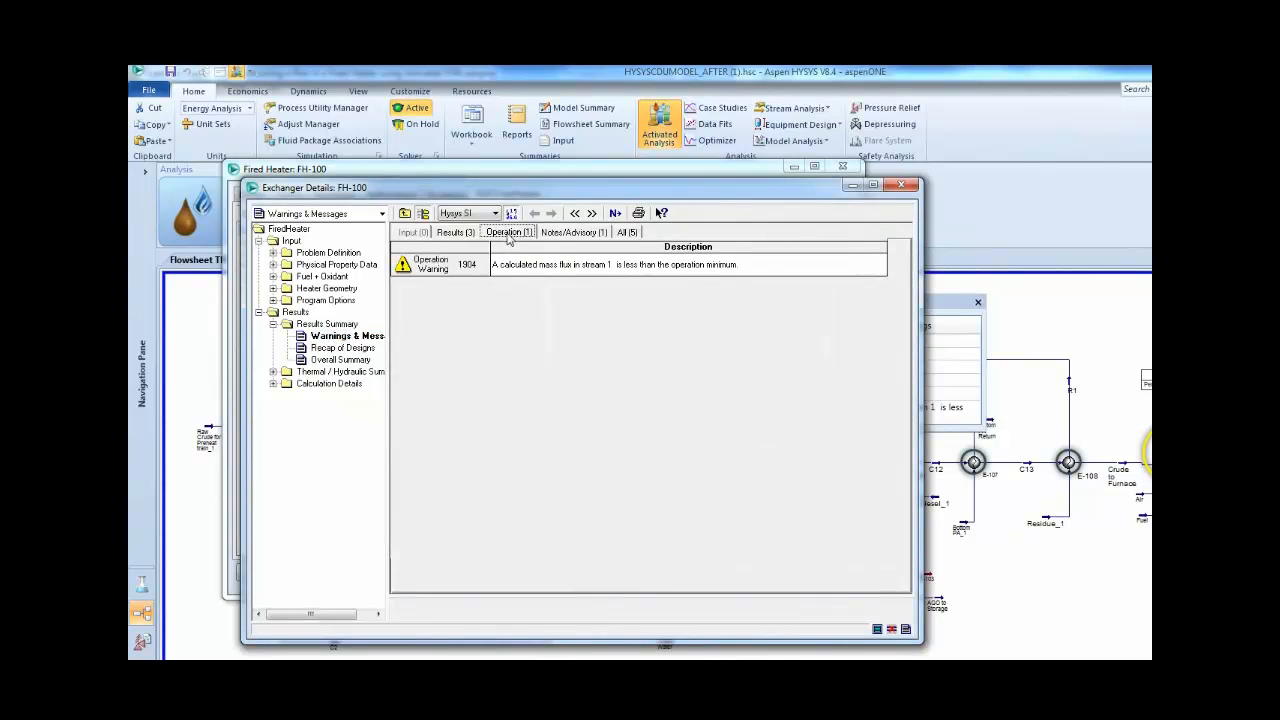
{"action": "mouse_move", "coordinate": [497, 280]}
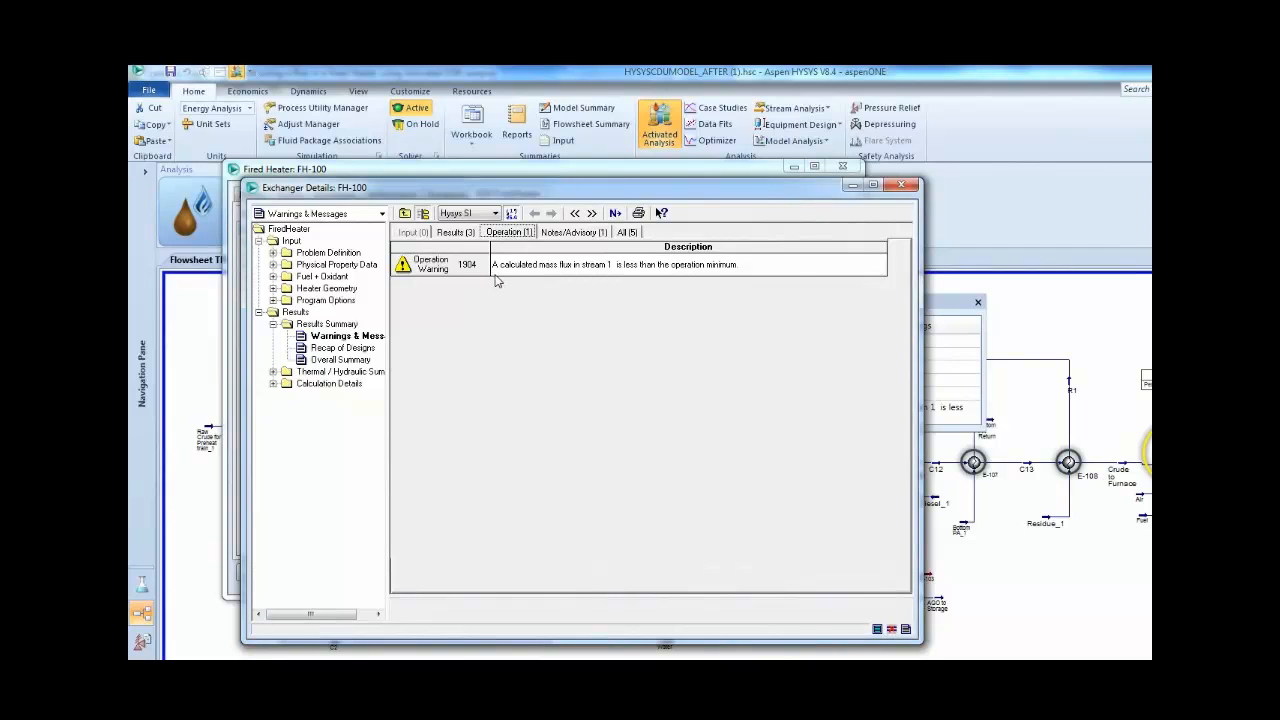
{"action": "mouse_move", "coordinate": [505, 278]}
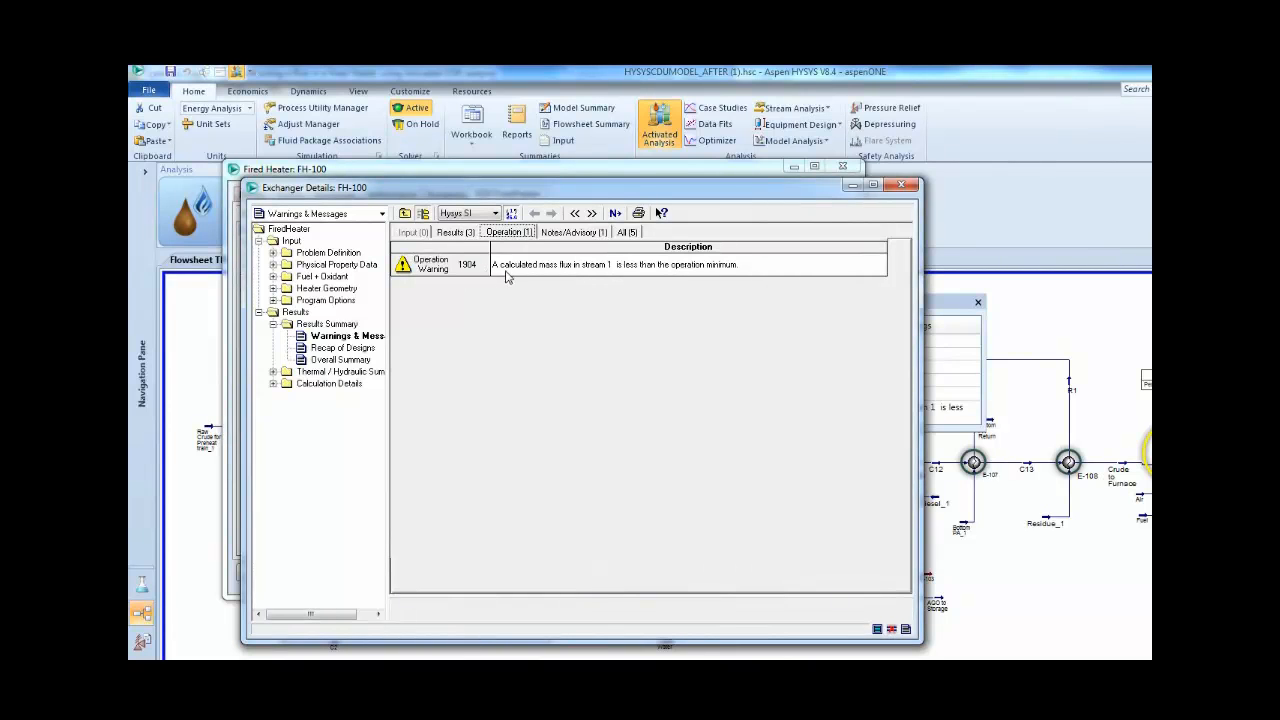
{"action": "mouse_move", "coordinate": [533, 282]}
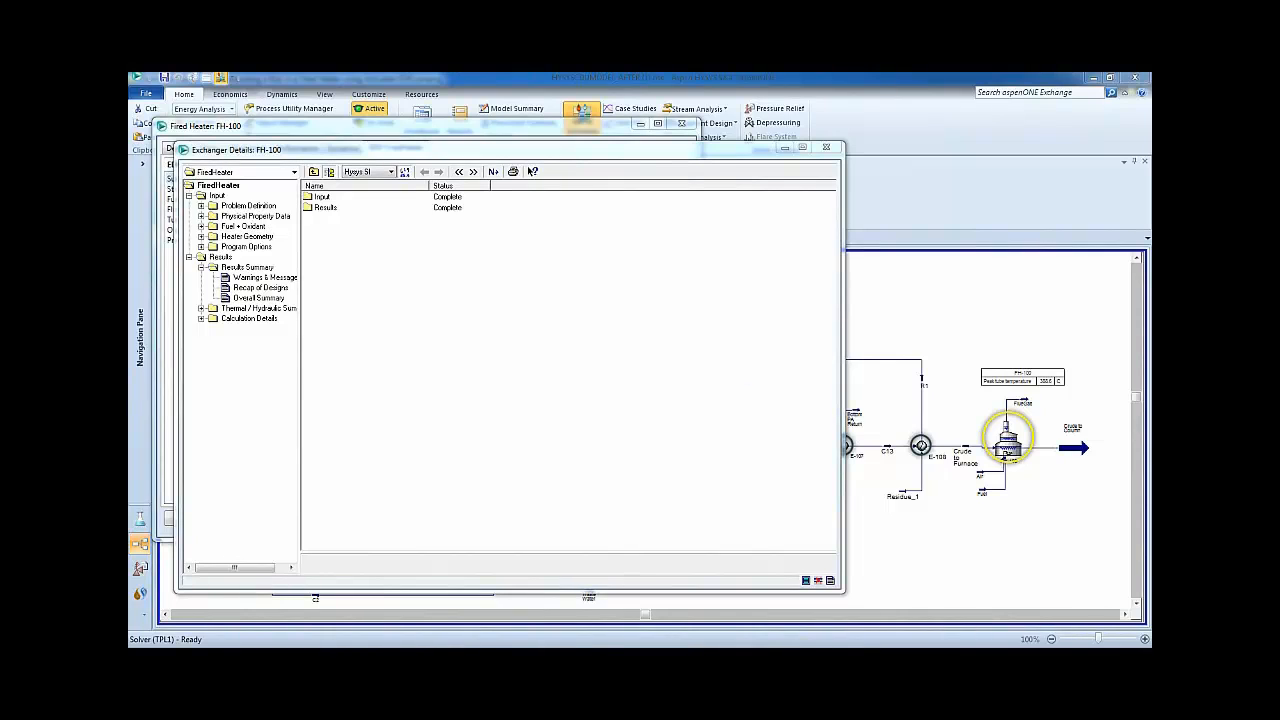
- Review the stream operation limits, then the overall summary showing mass flux 369.81 below the 909.48 minimum
{"action": "left_click", "coordinate": [202, 247]}
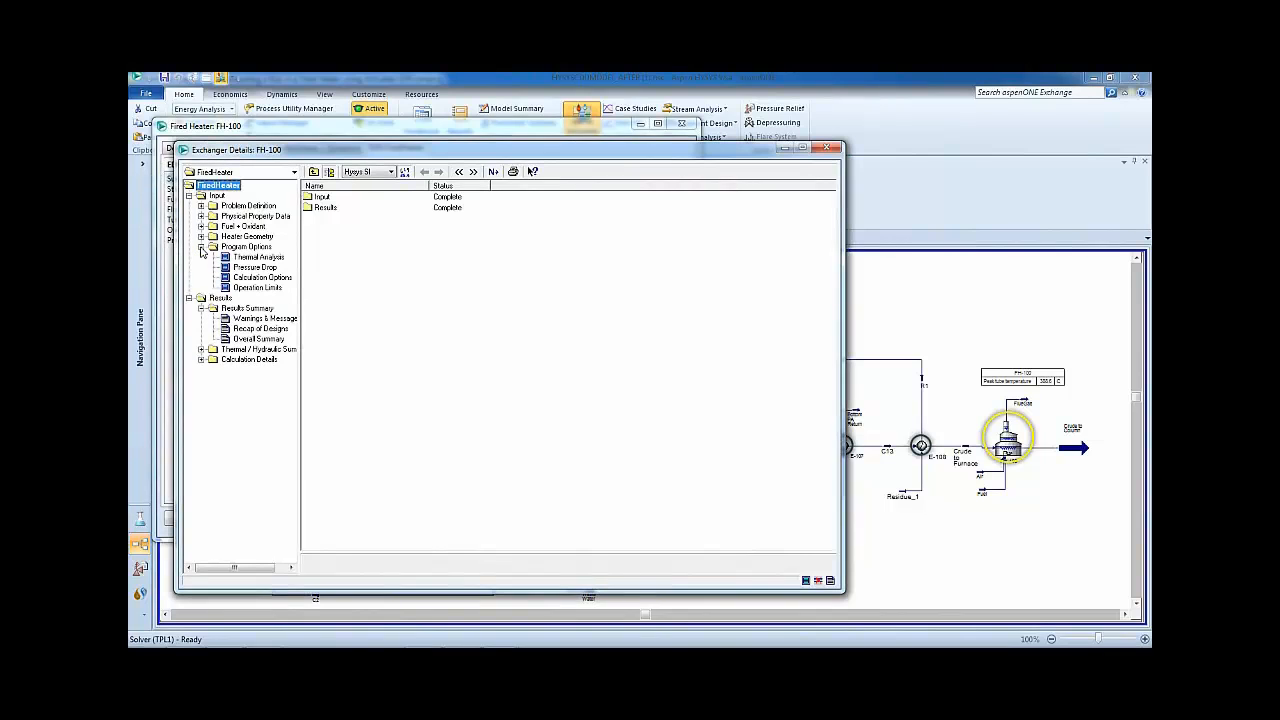
{"action": "left_click", "coordinate": [258, 288]}
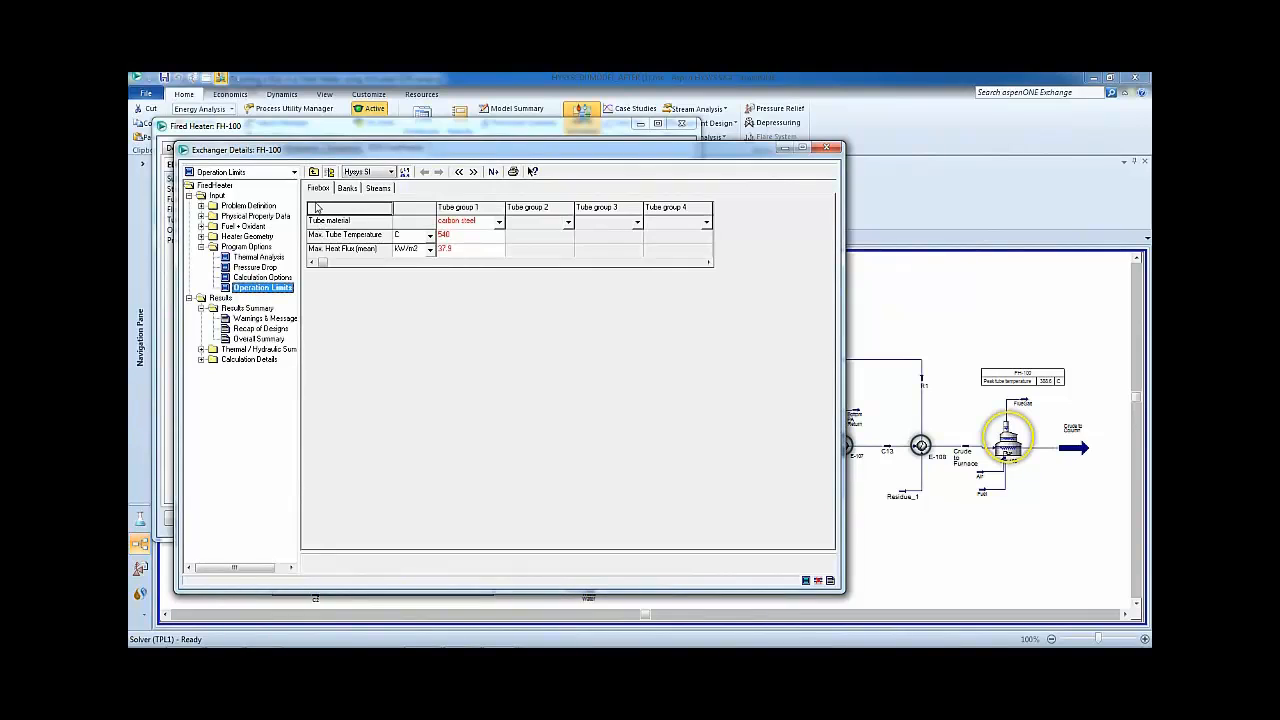
{"action": "left_click", "coordinate": [347, 188]}
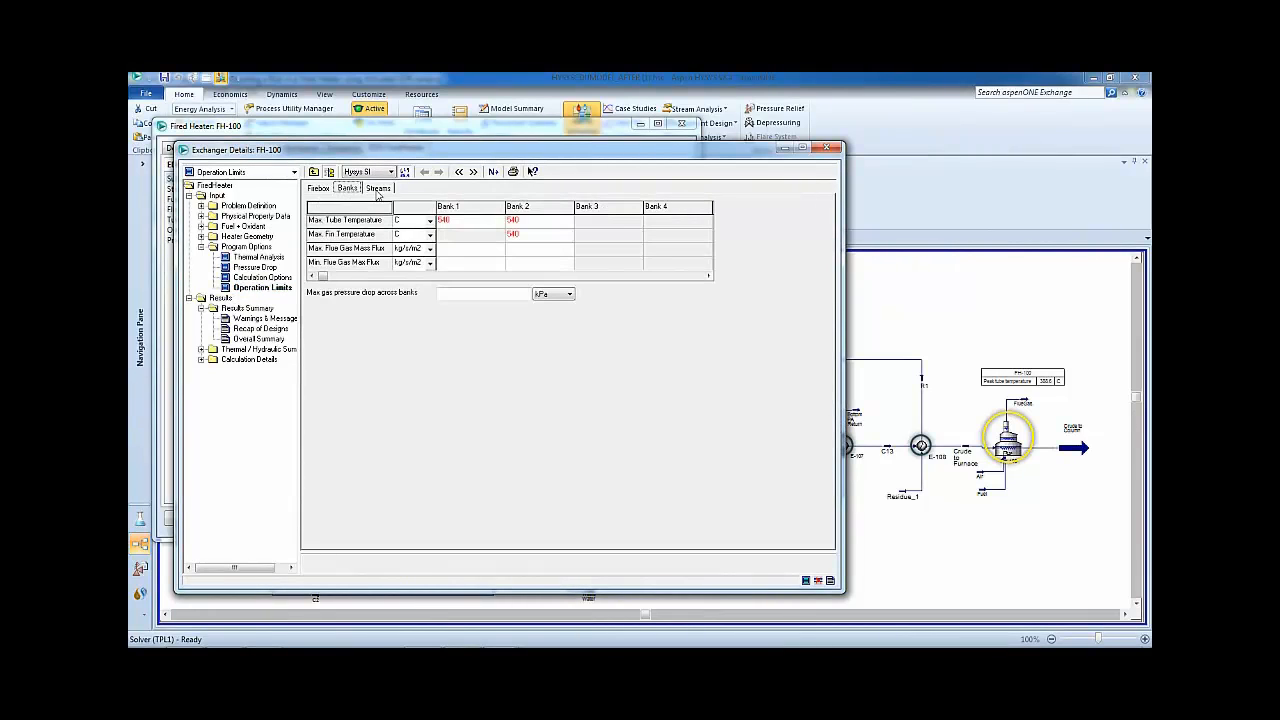
{"action": "left_click", "coordinate": [378, 188]}
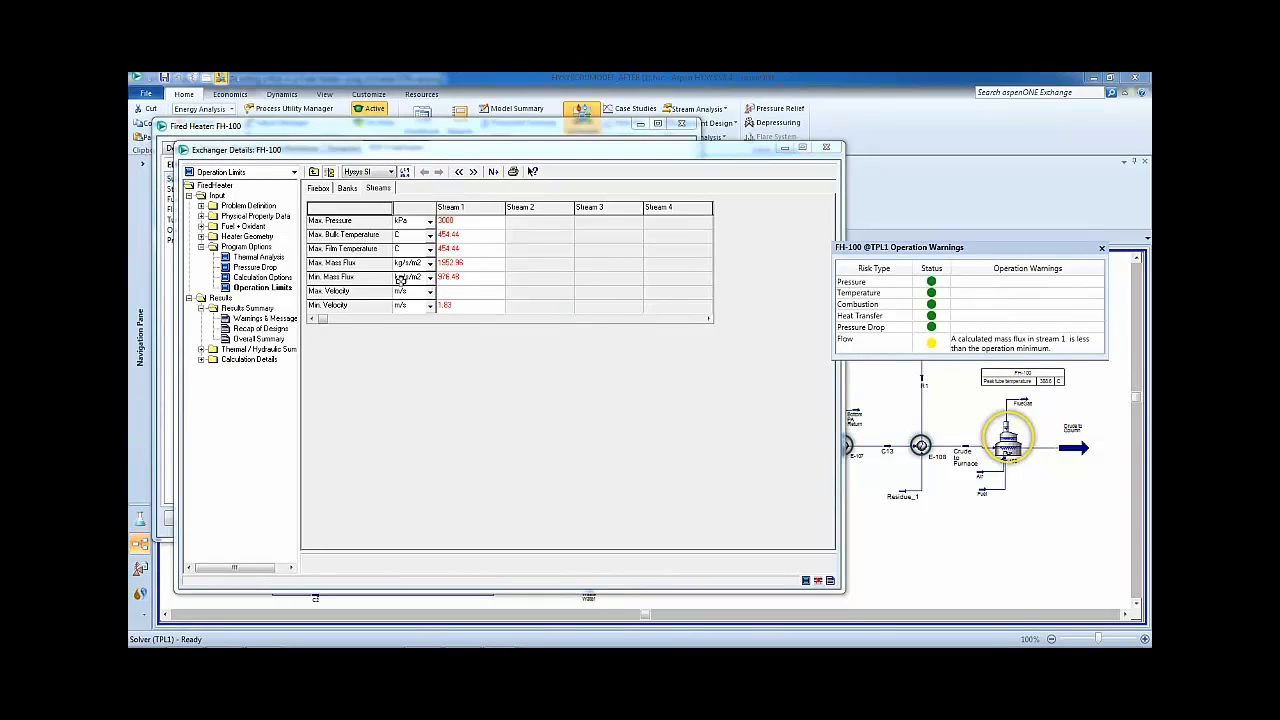
{"action": "mouse_move", "coordinate": [407, 281]}
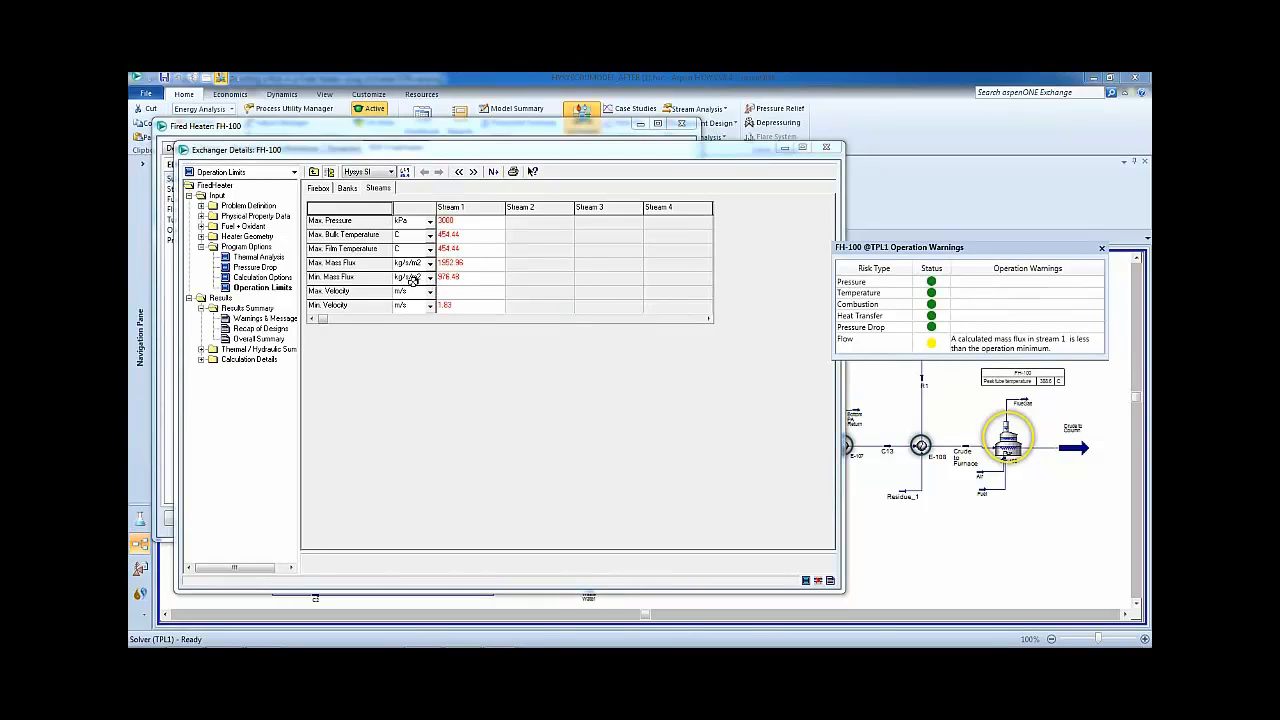
{"action": "mouse_move", "coordinate": [423, 356]}
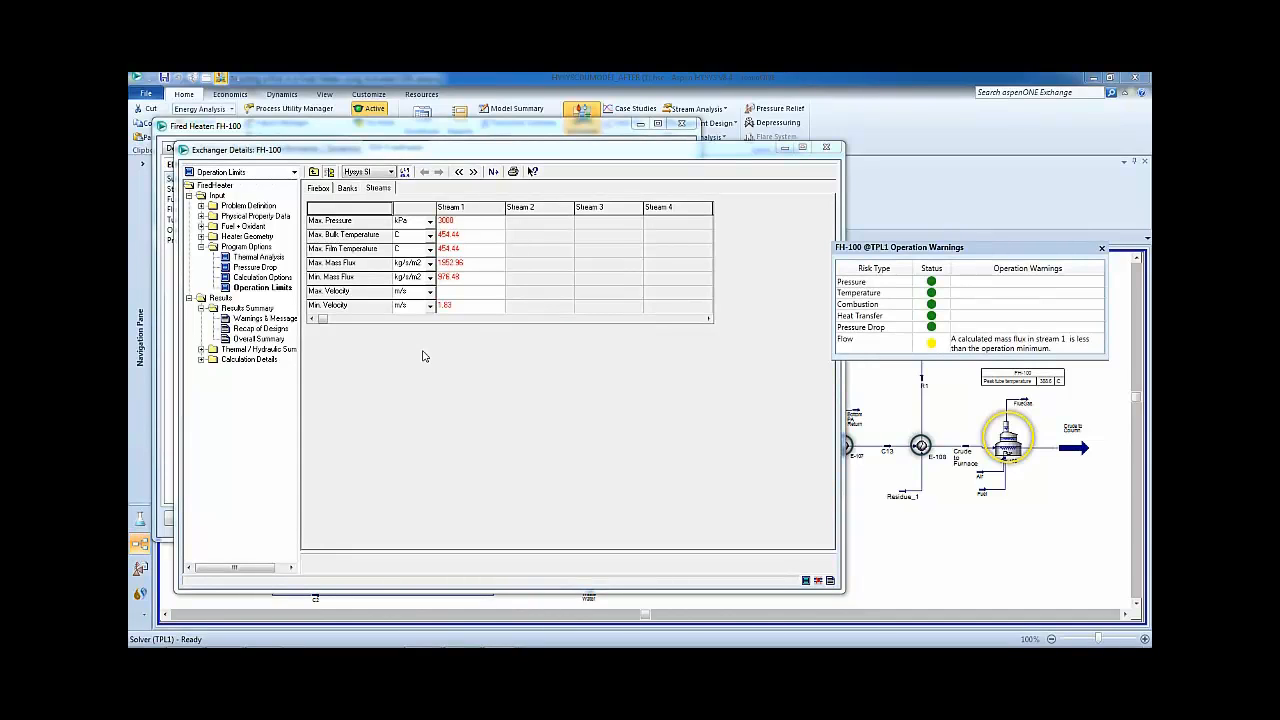
{"action": "left_click", "coordinate": [259, 338]}
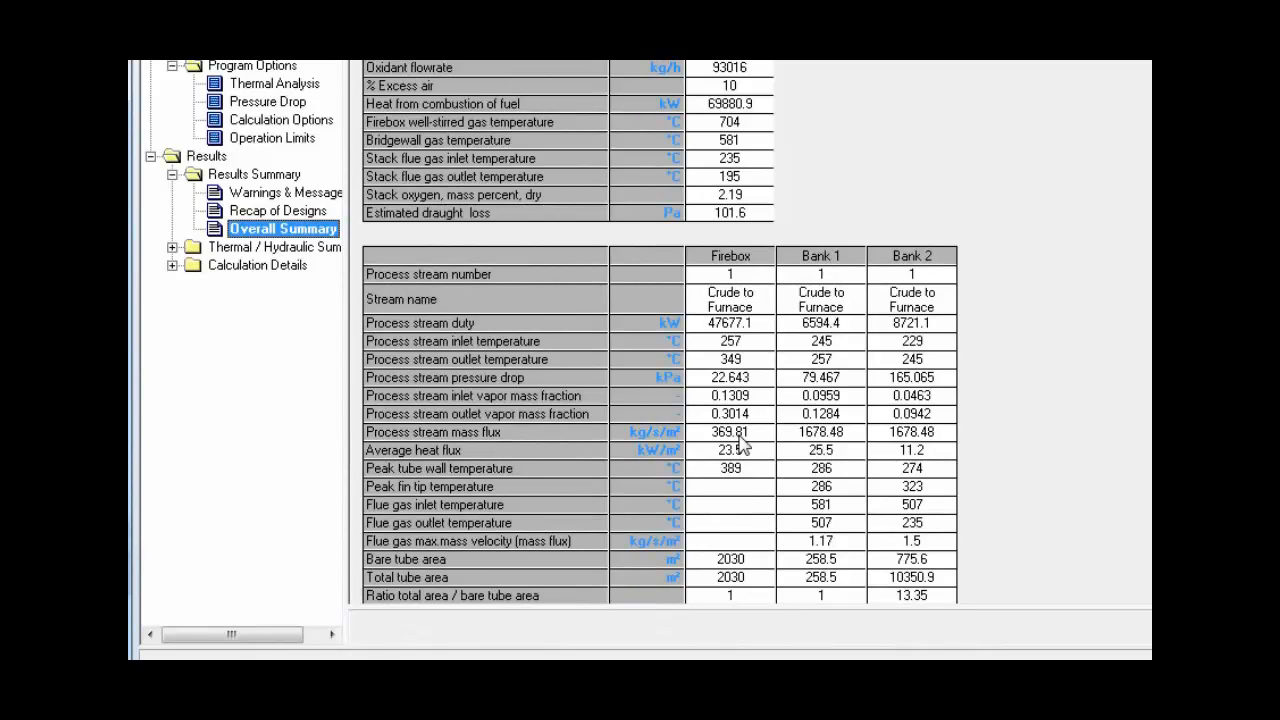
{"action": "mouse_move", "coordinate": [730, 447]}
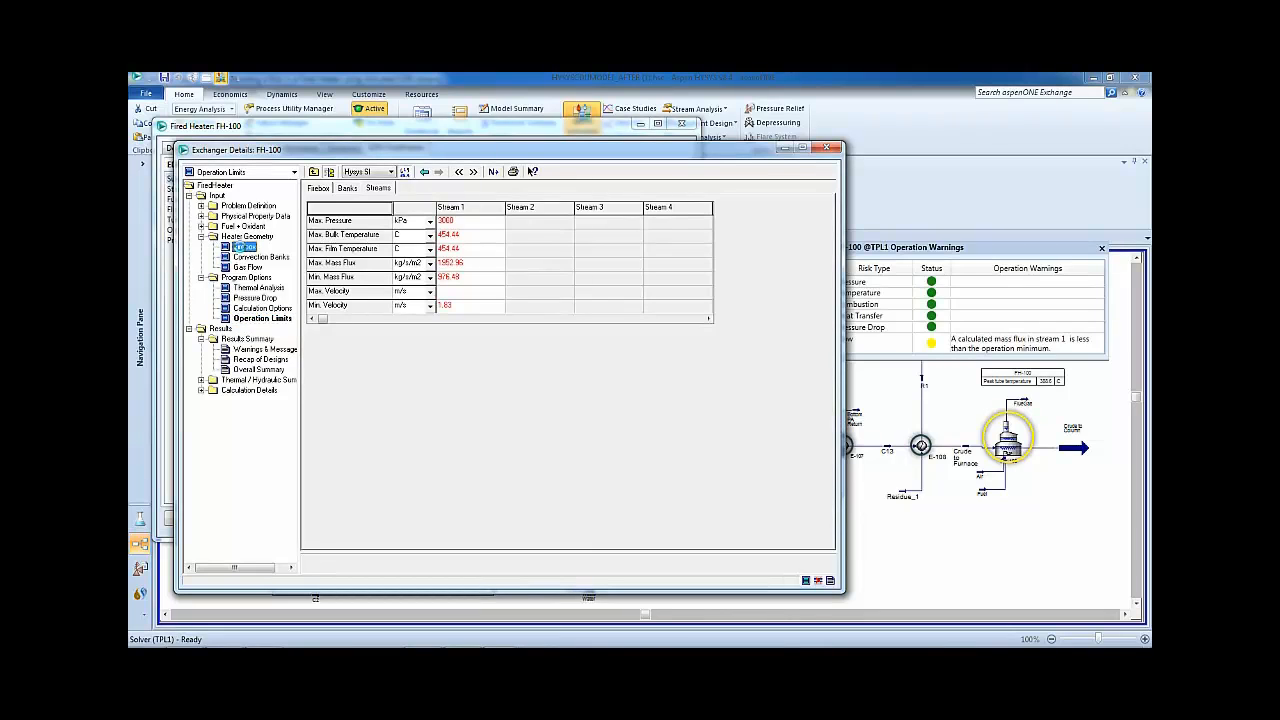
- Set firebox main tube rows to 20 passes with 4-inch nominal bore and recalculate
{"action": "left_click", "coordinate": [246, 247]}
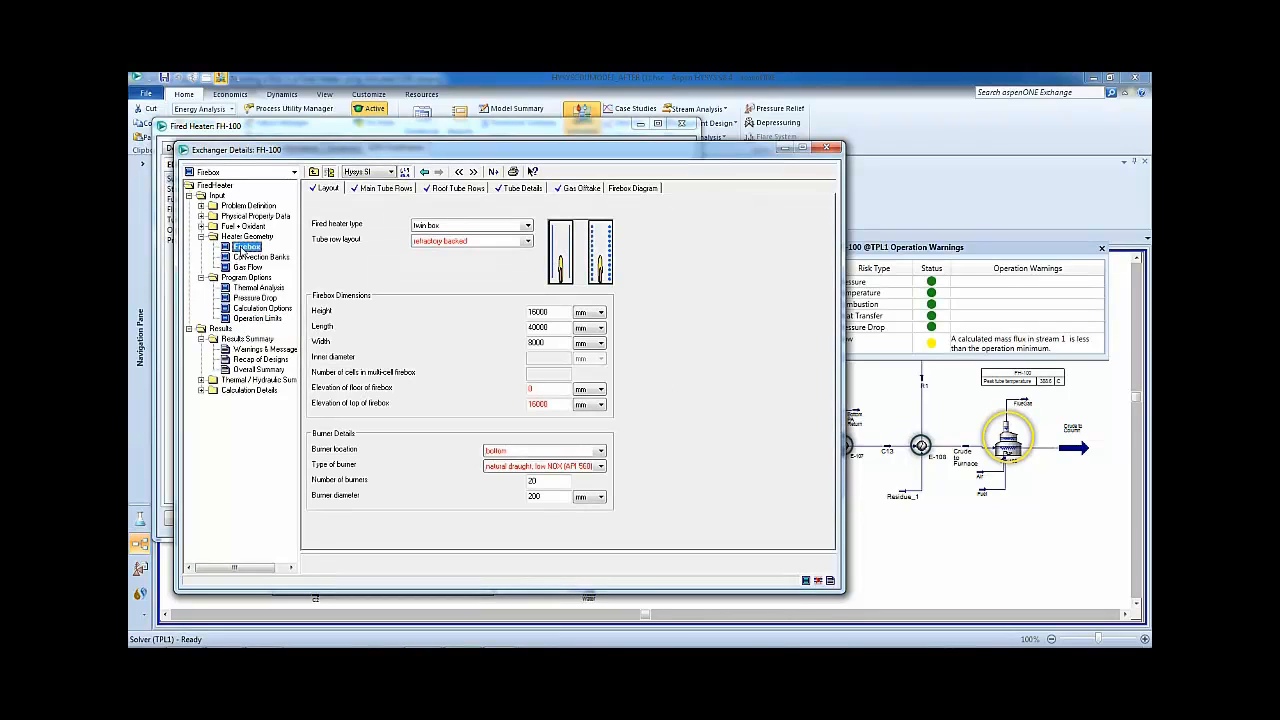
{"action": "left_click", "coordinate": [383, 188]}
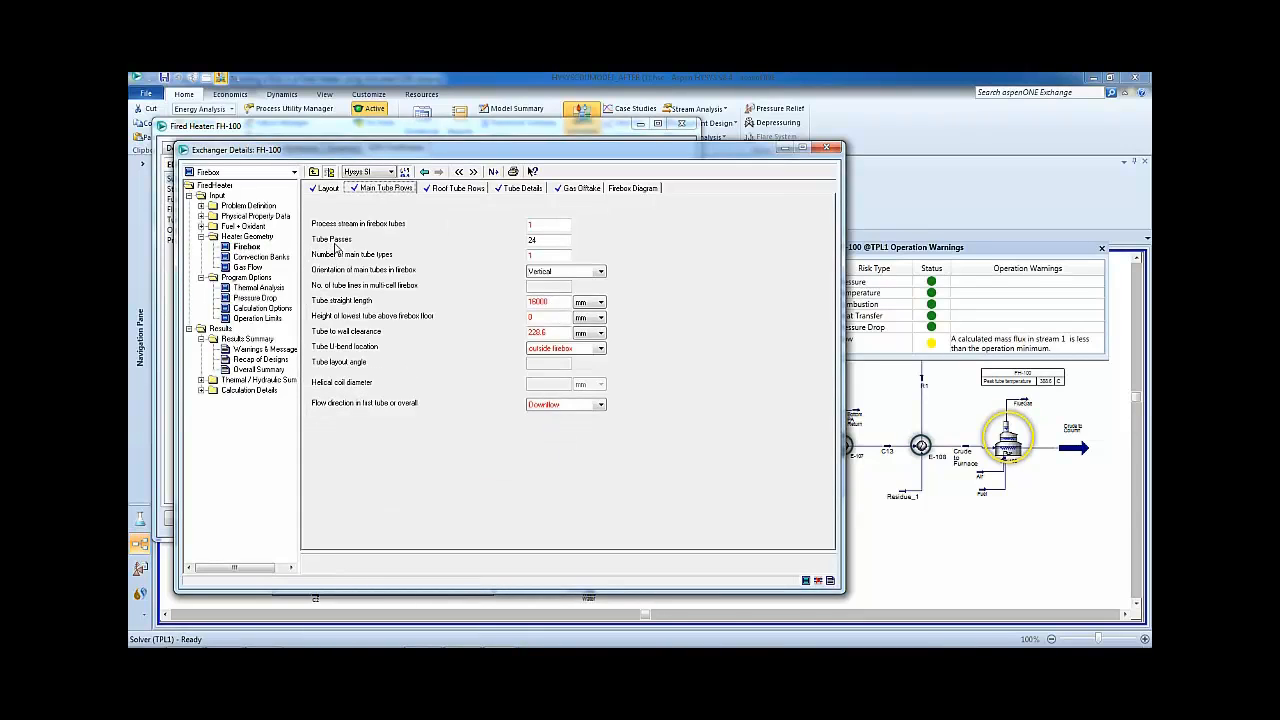
{"action": "mouse_move", "coordinate": [545, 250]}
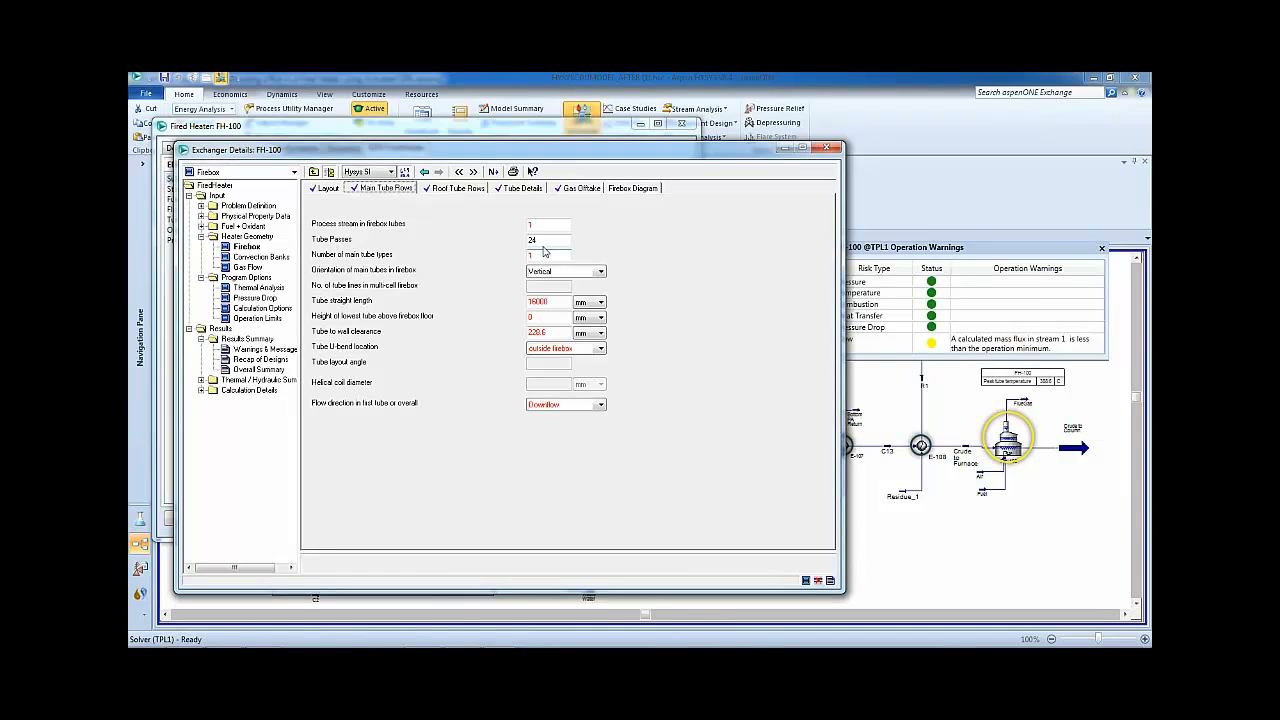
{"action": "left_click", "coordinate": [548, 239]}
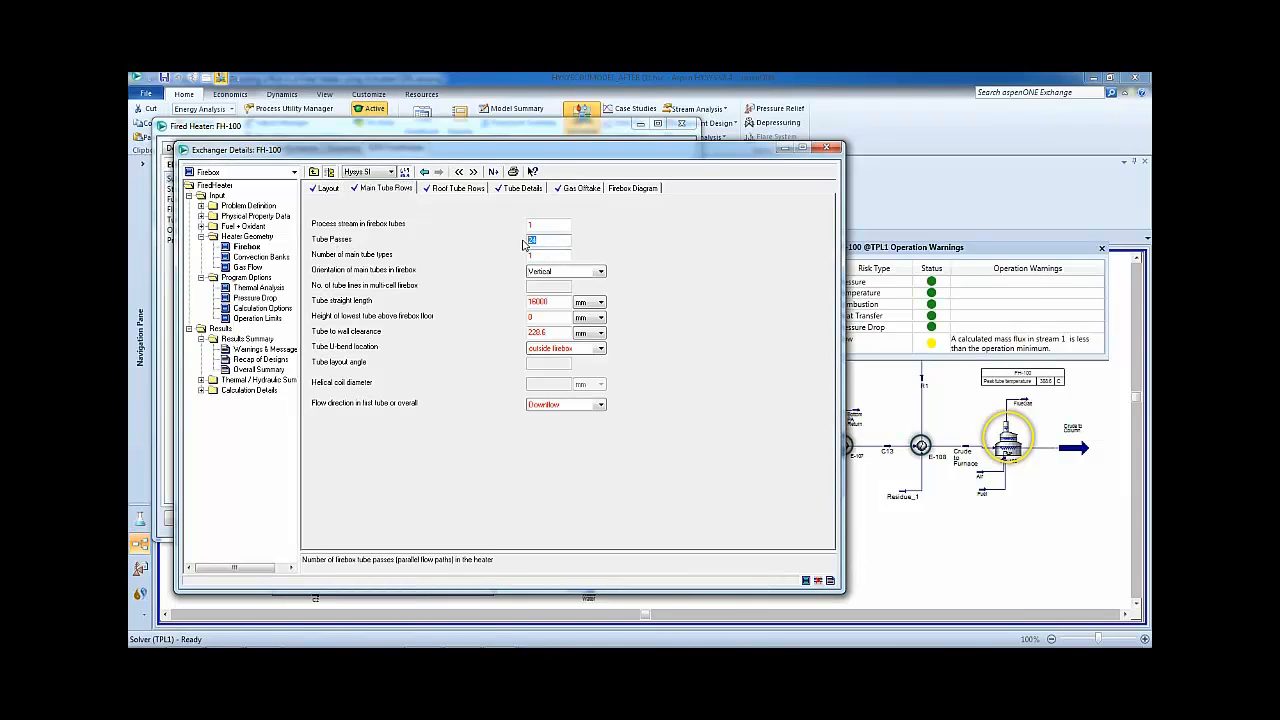
{"action": "type", "text": "20"}
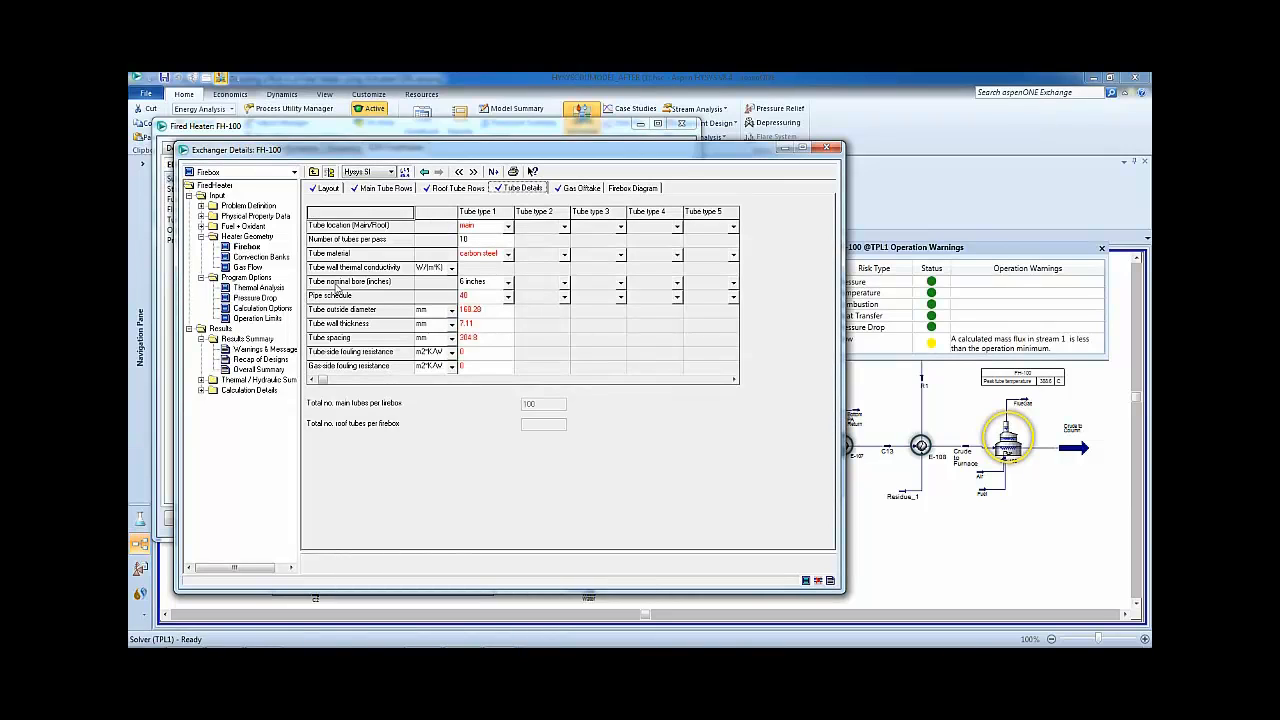
{"action": "left_click", "coordinate": [508, 282]}
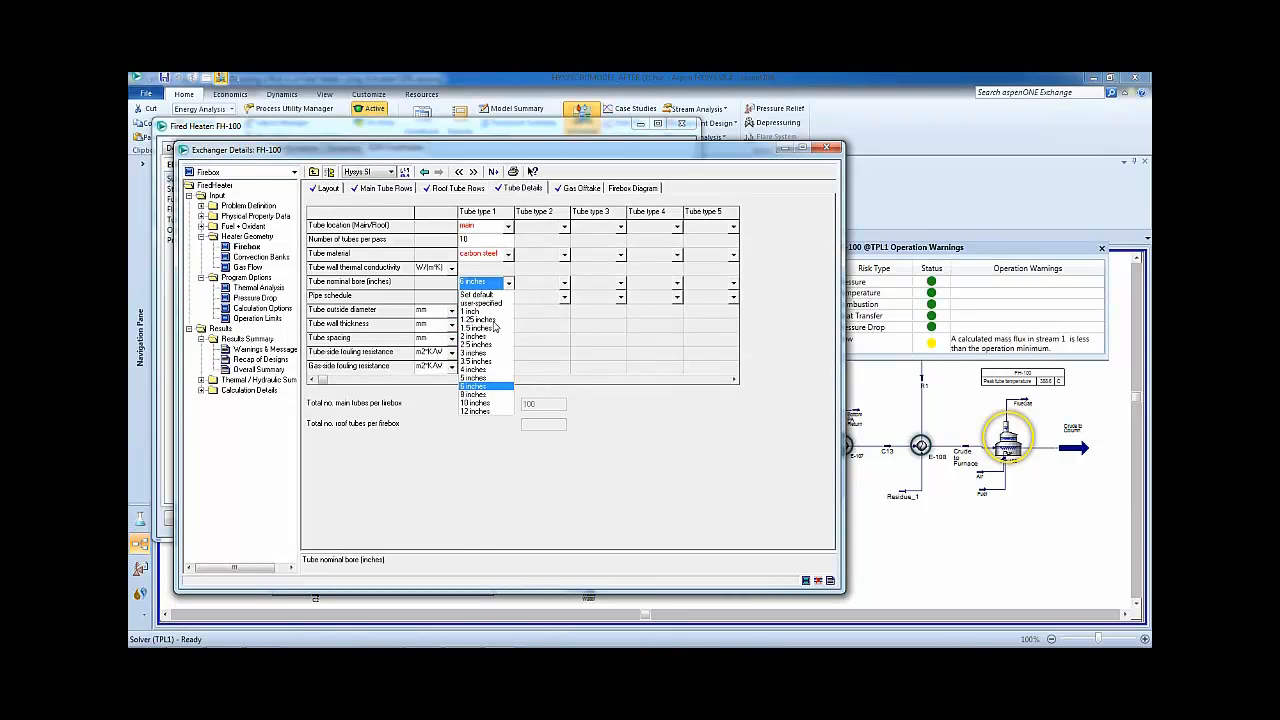
{"action": "left_click", "coordinate": [477, 337]}
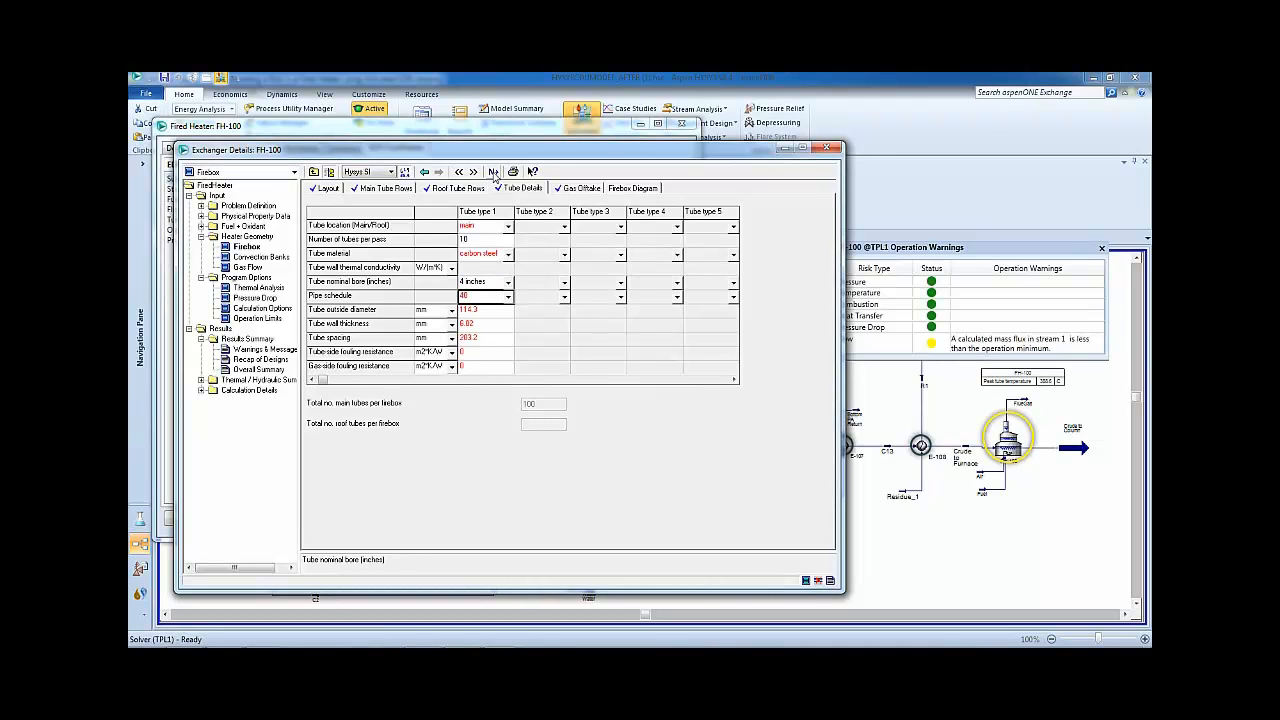
{"action": "left_click", "coordinate": [493, 172]}
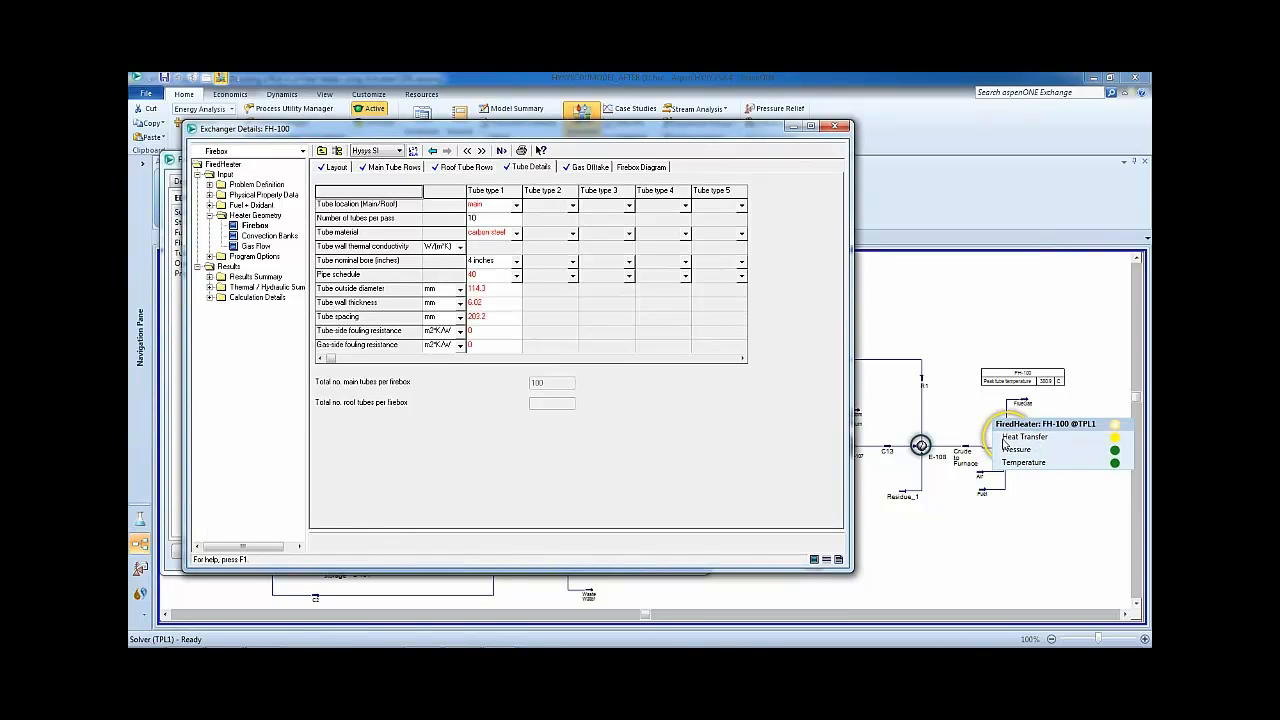
{"action": "mouse_move", "coordinate": [1087, 448]}
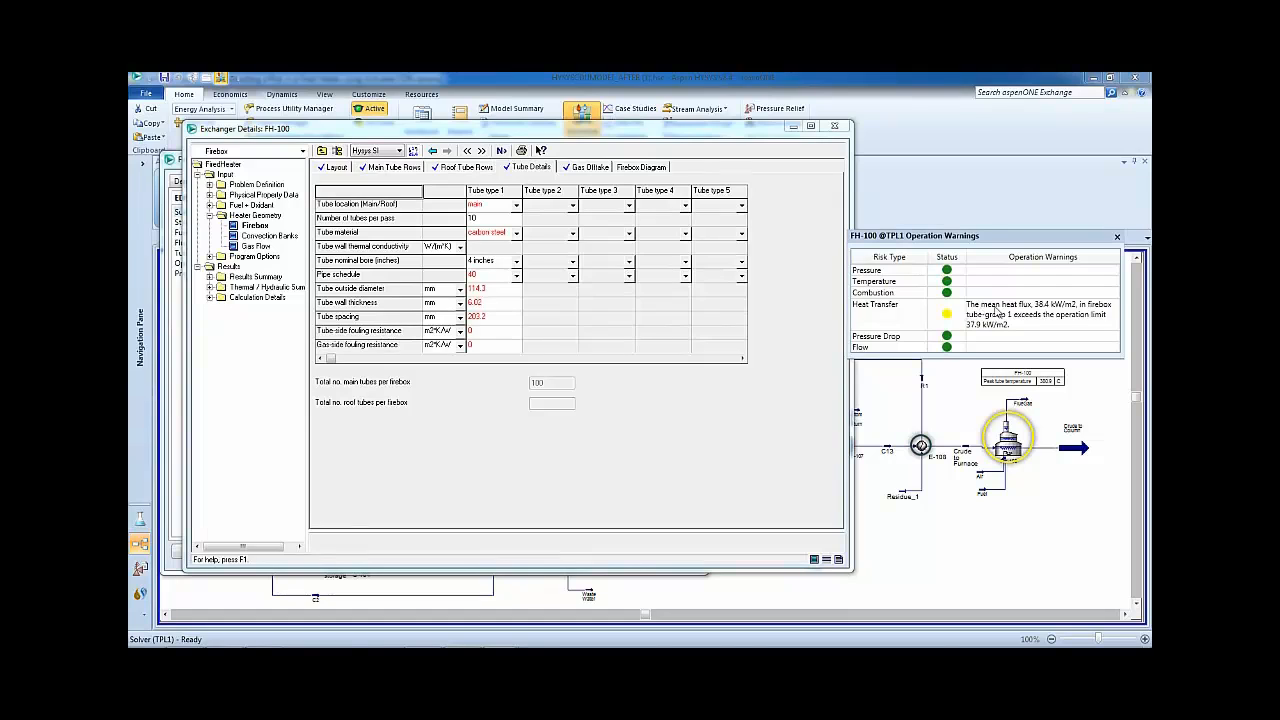
{"action": "mouse_move", "coordinate": [1055, 312]}
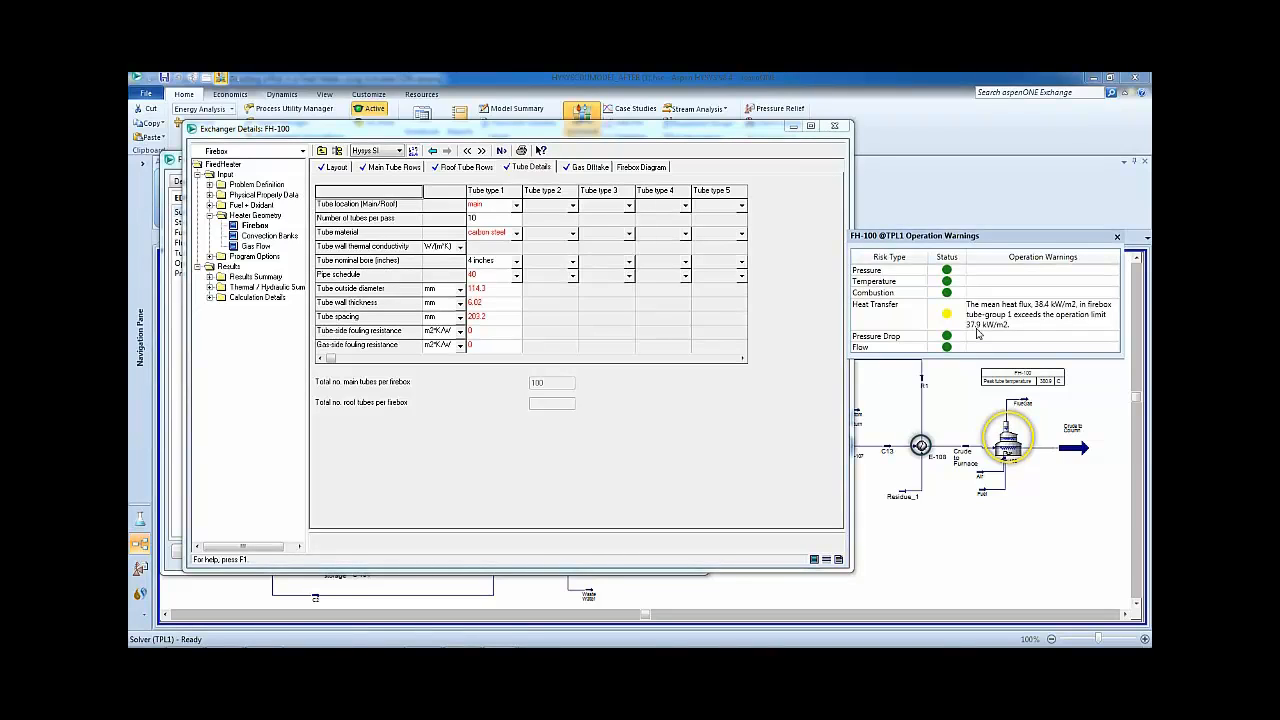
{"action": "mouse_move", "coordinate": [800, 339]}
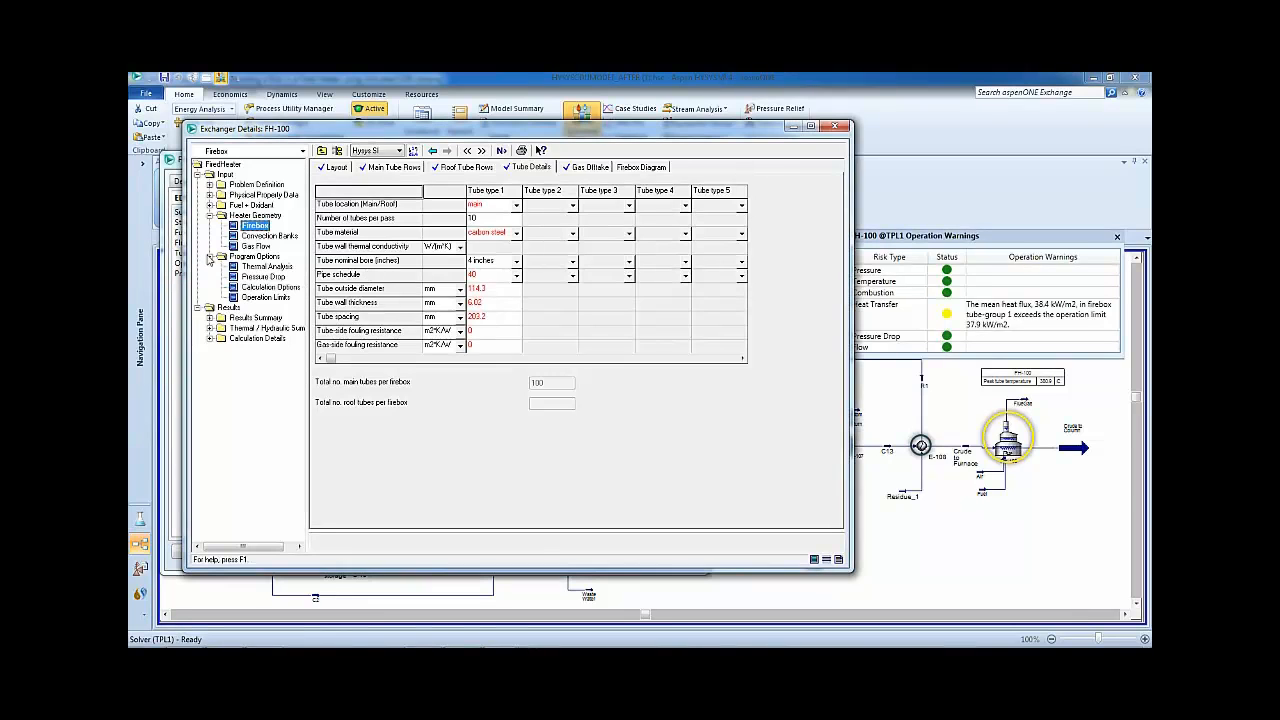
- Set the firebox maximum mean heat flux limit to 45 kW/m²
{"action": "left_click", "coordinate": [270, 297]}
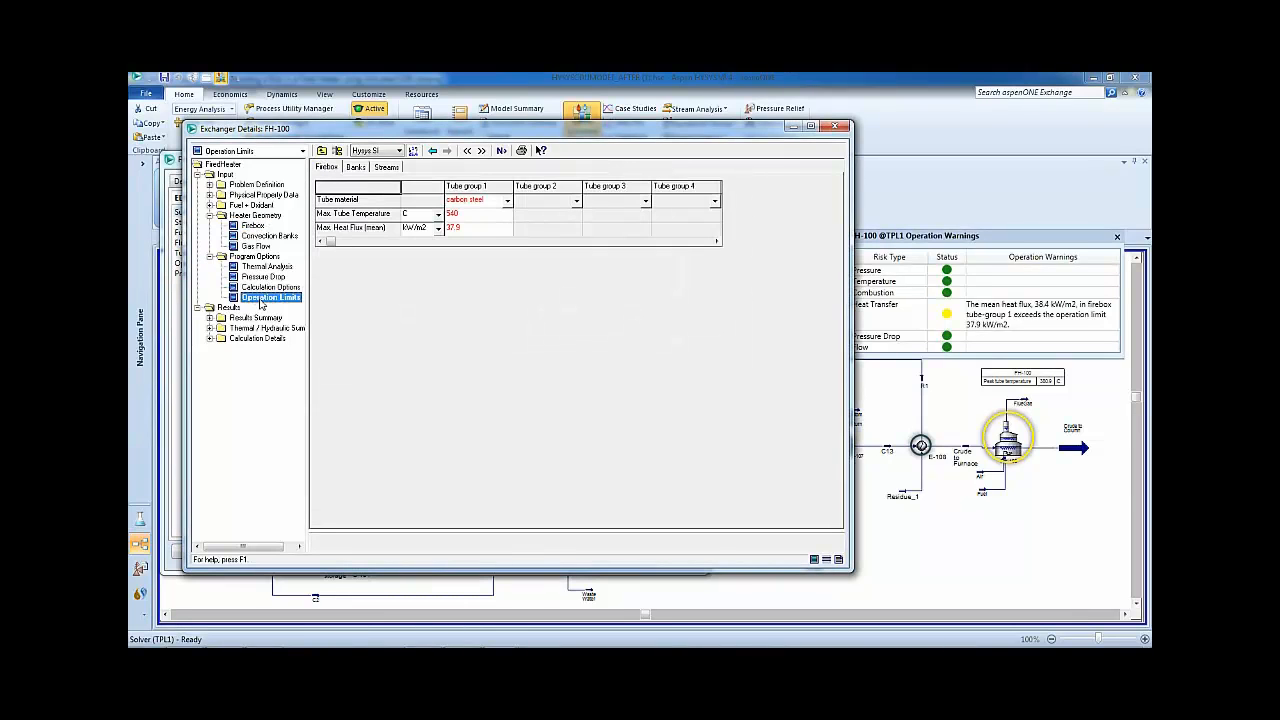
{"action": "mouse_move", "coordinate": [485, 138]}
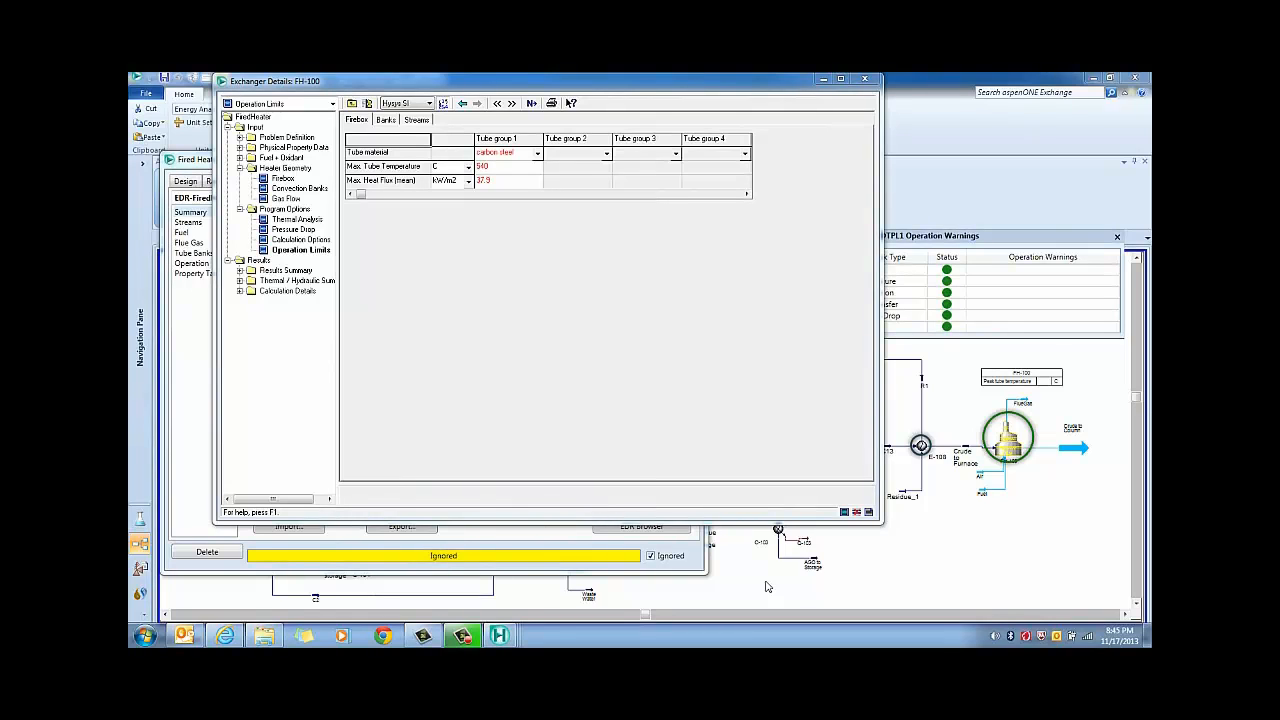
{"action": "mouse_move", "coordinate": [727, 573]}
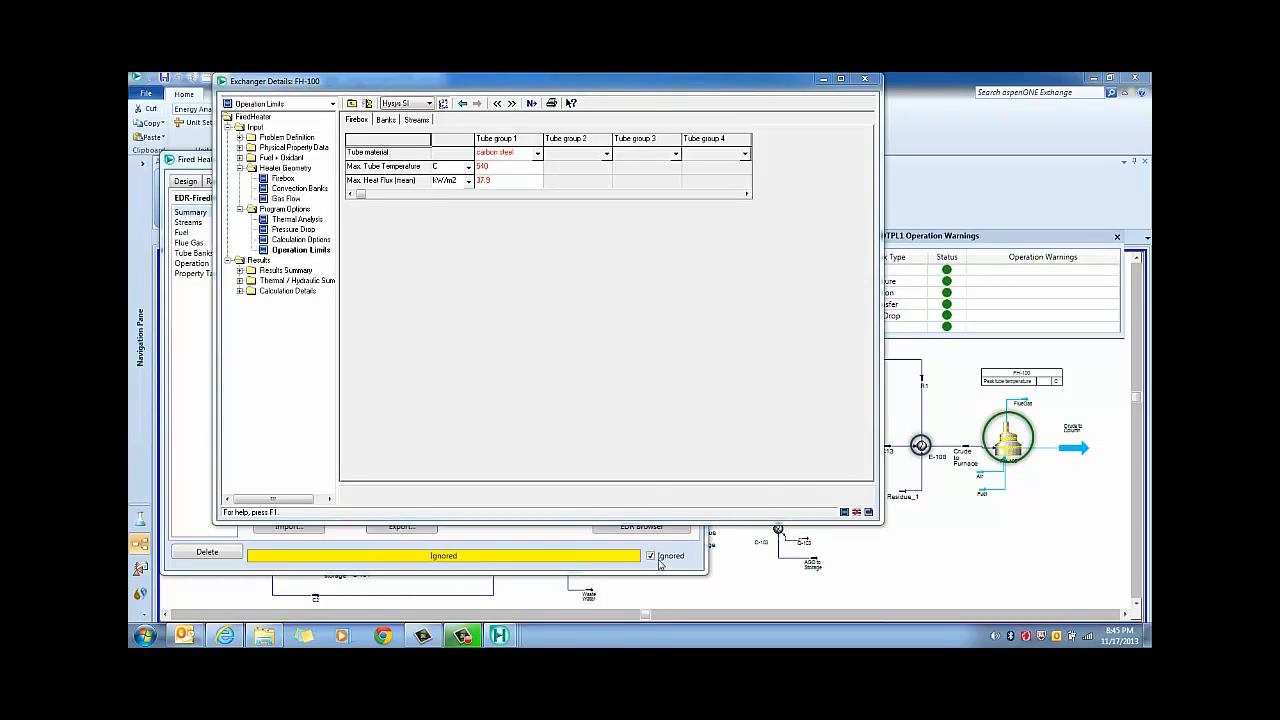
{"action": "mouse_move", "coordinate": [565, 283]}
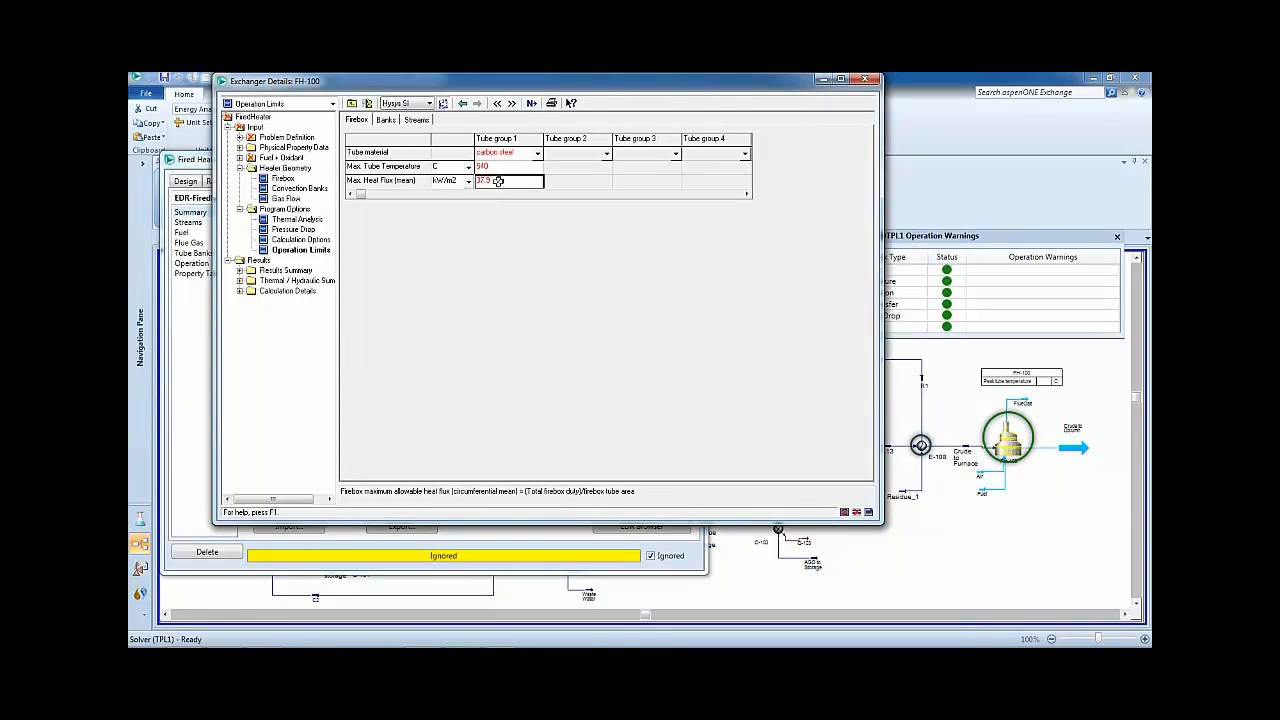
{"action": "type", "text": "45"}
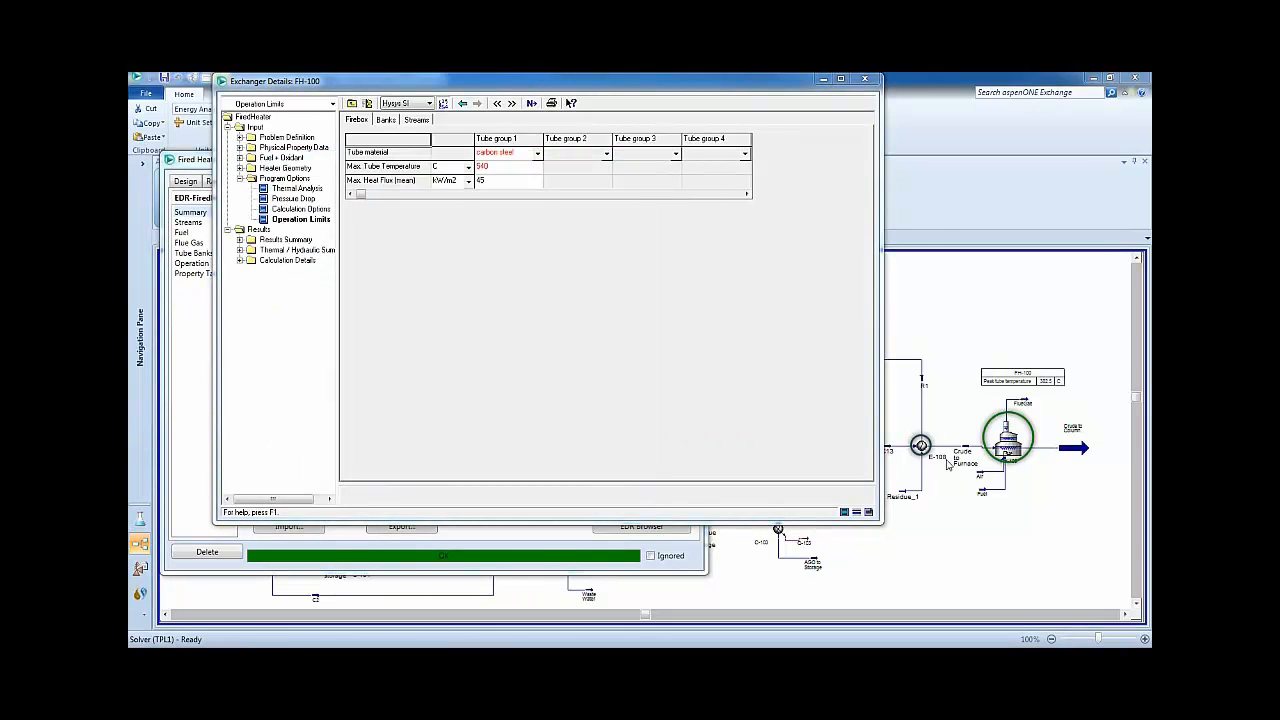
{"action": "mouse_move", "coordinate": [1008, 430]}
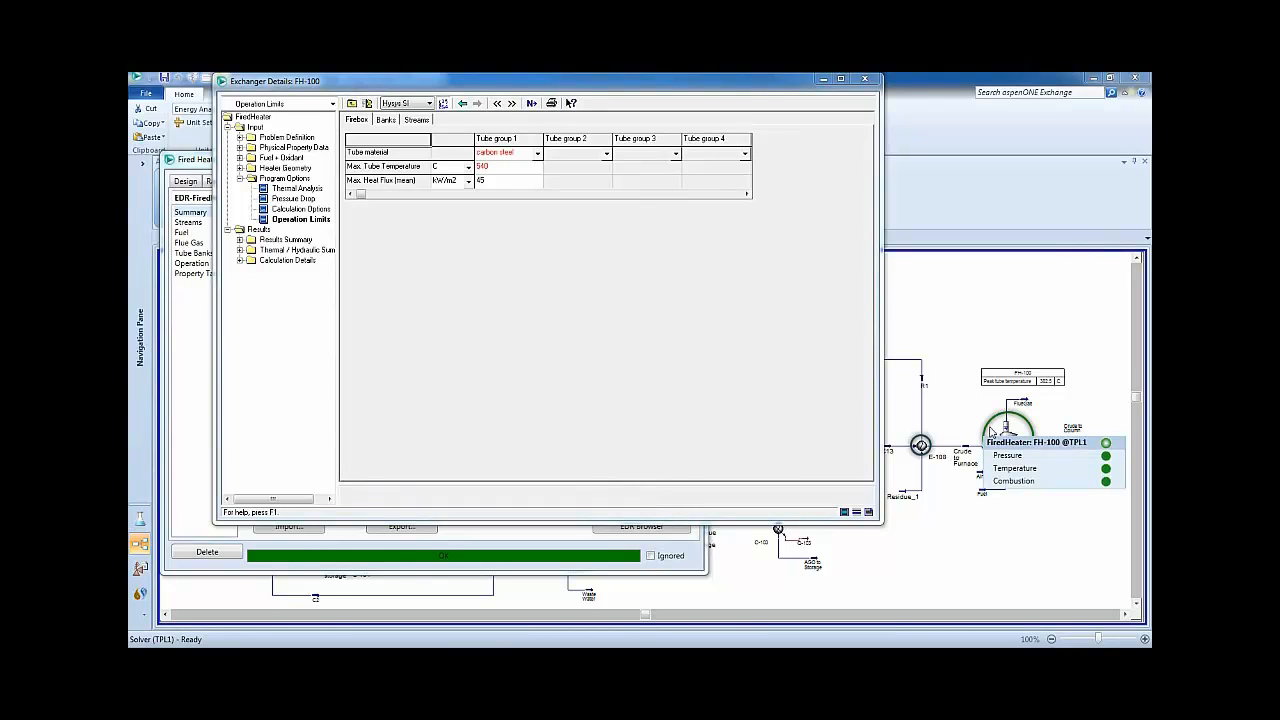